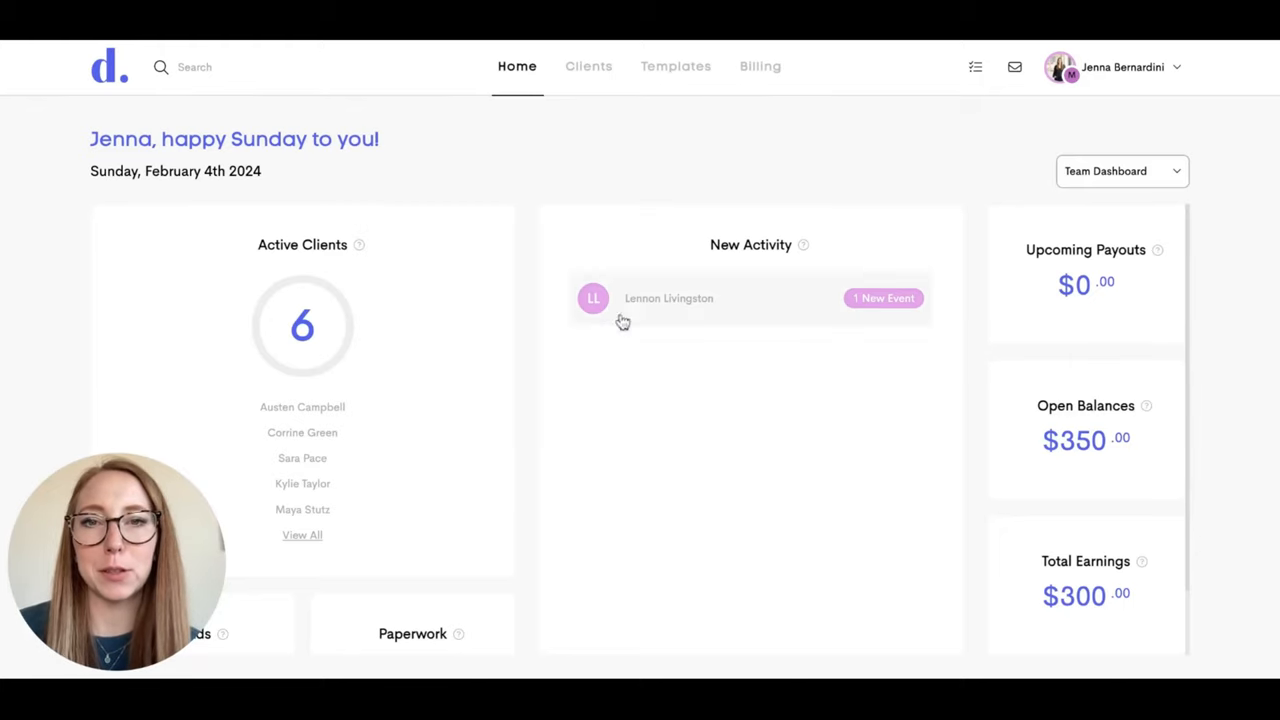
From Clients > Lead Forms, start a new lead form named 'Birth'.
click(588, 66)
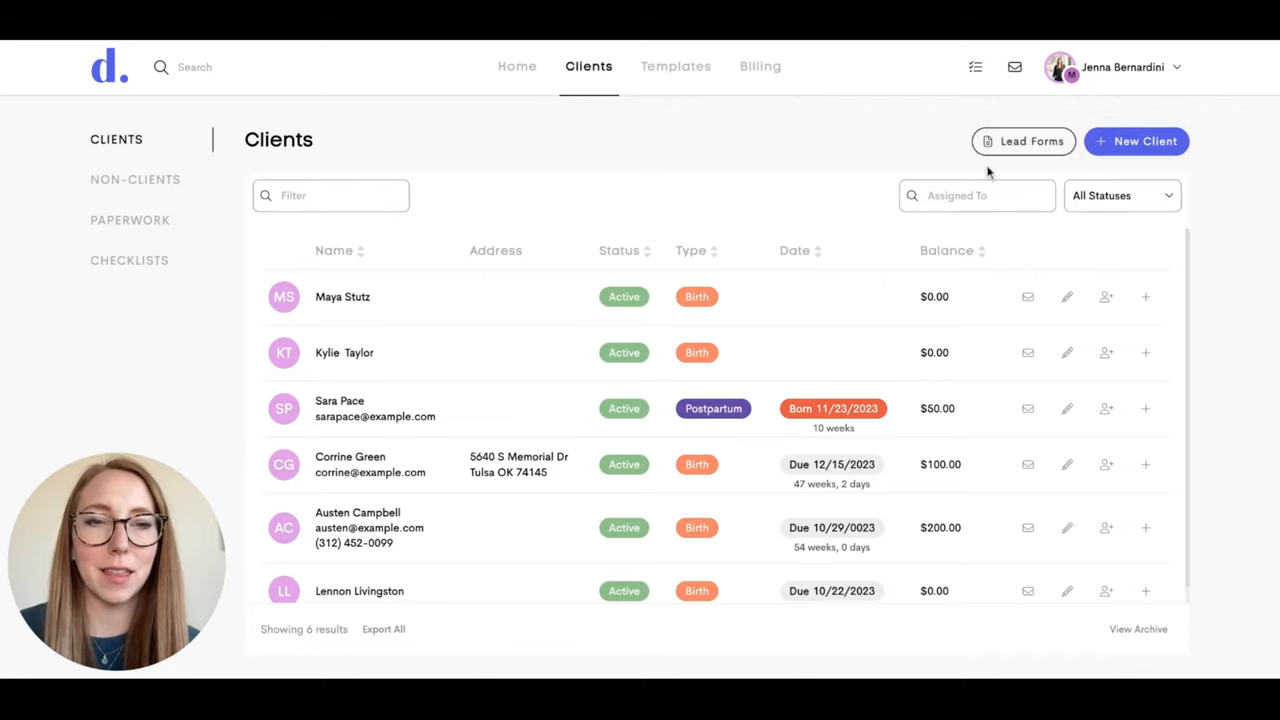
click(1022, 141)
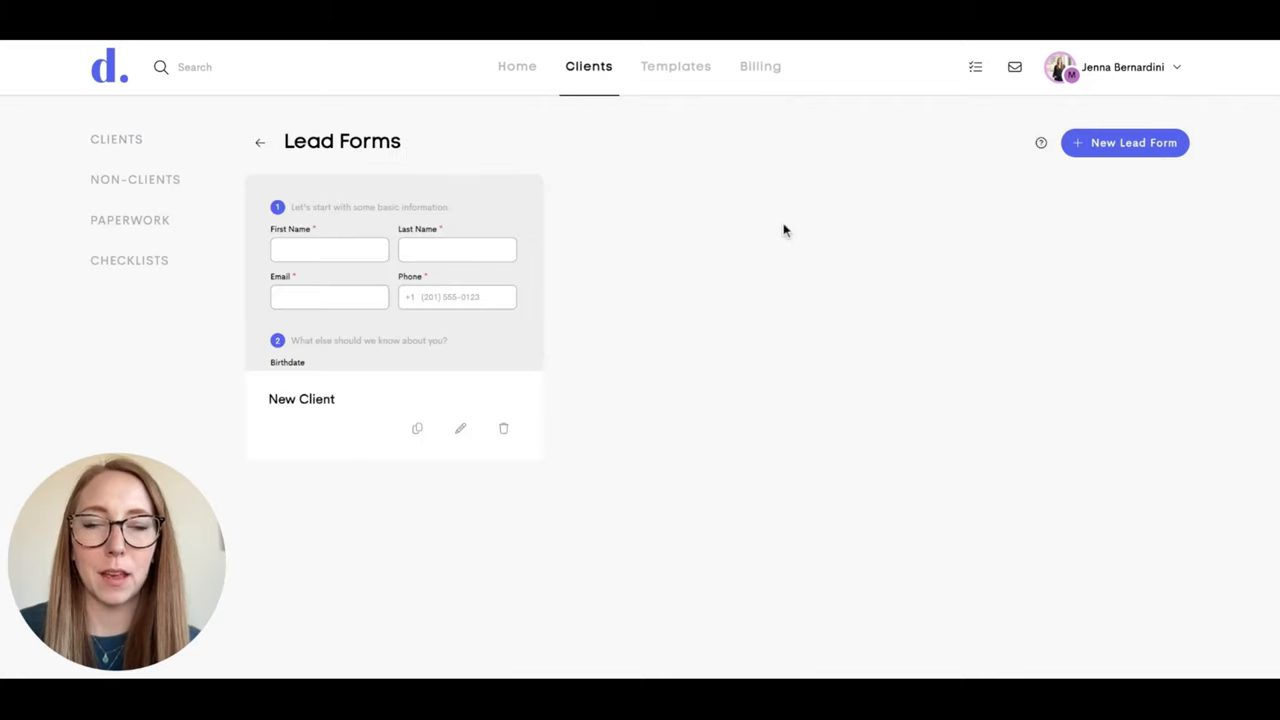
mouse_move(789, 289)
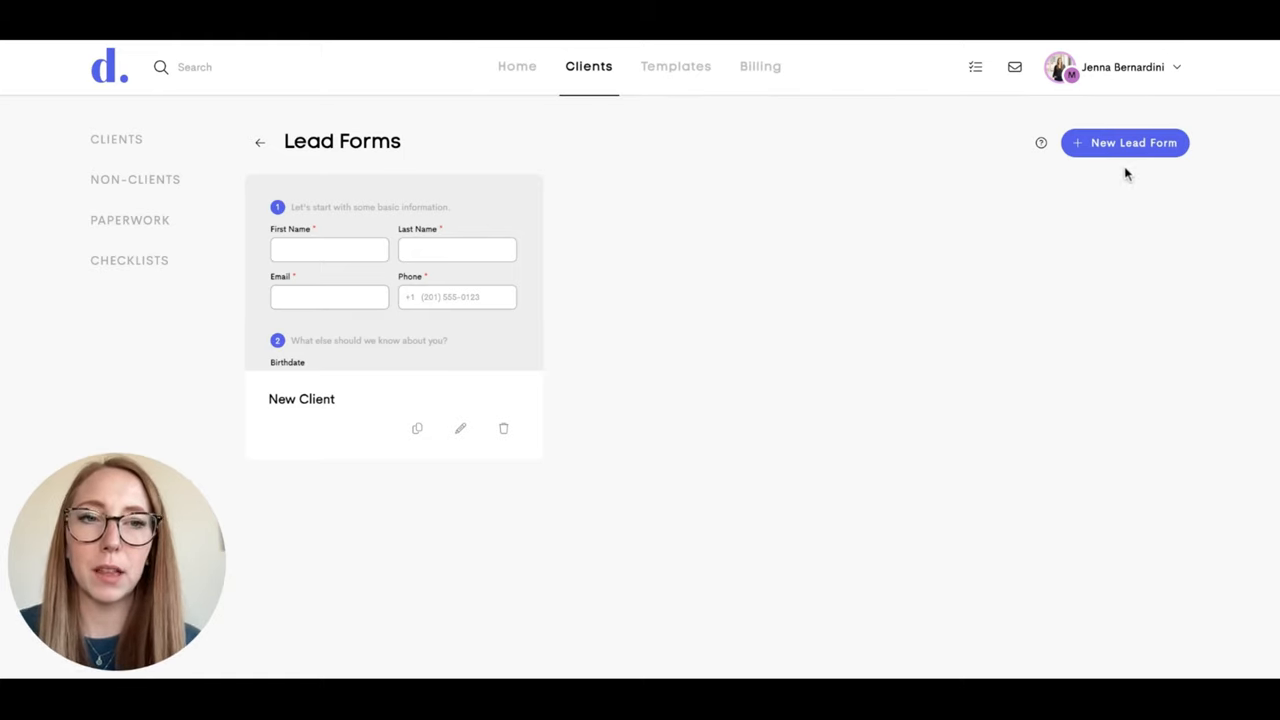
click(1124, 142)
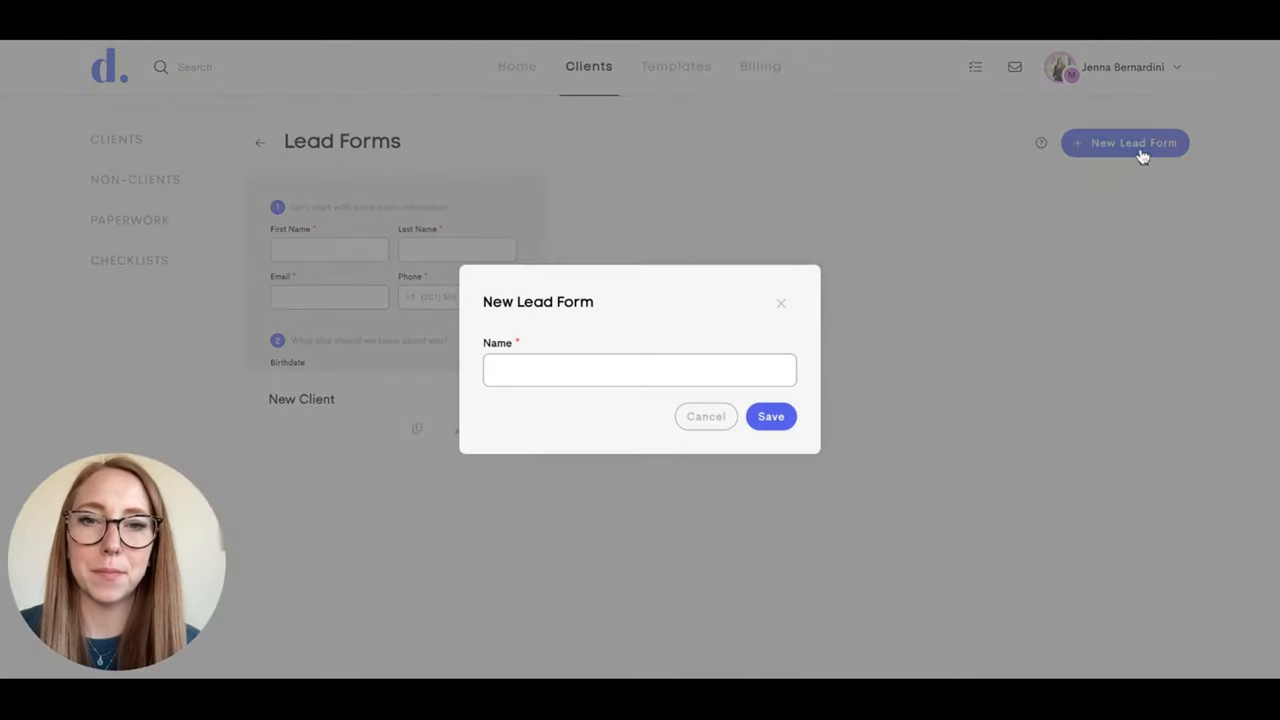
text(B)
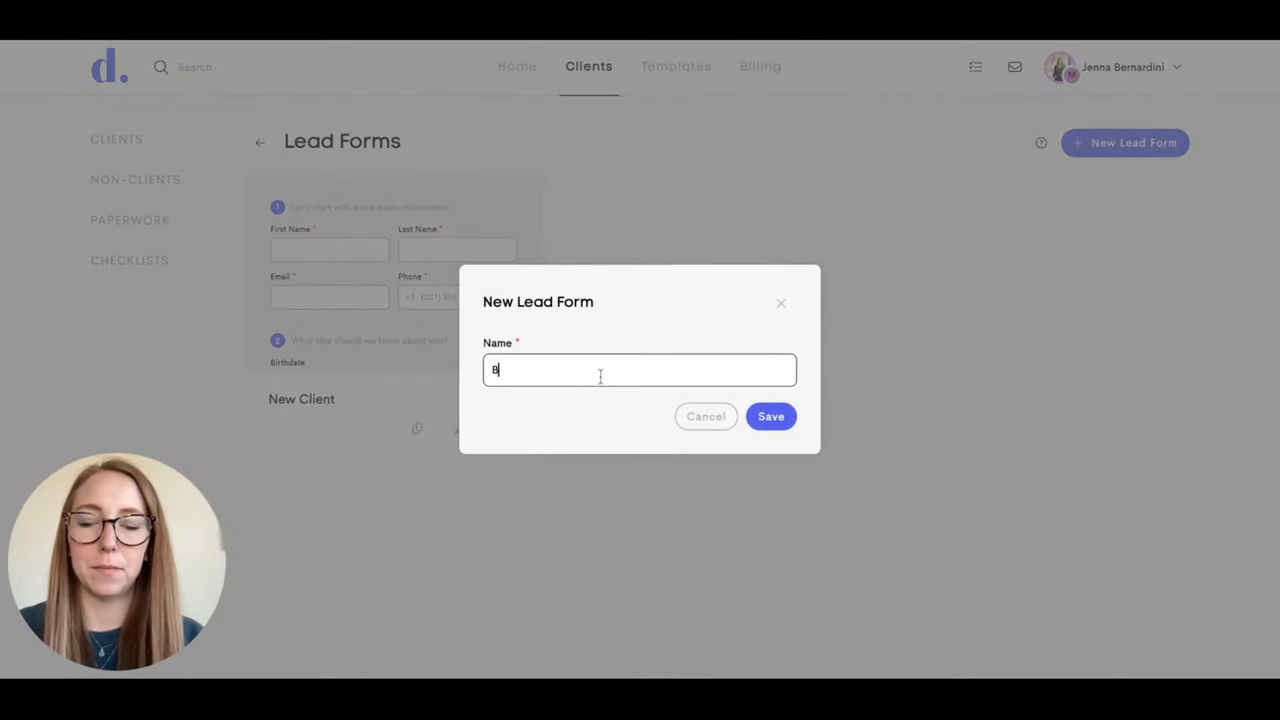
text(irth)
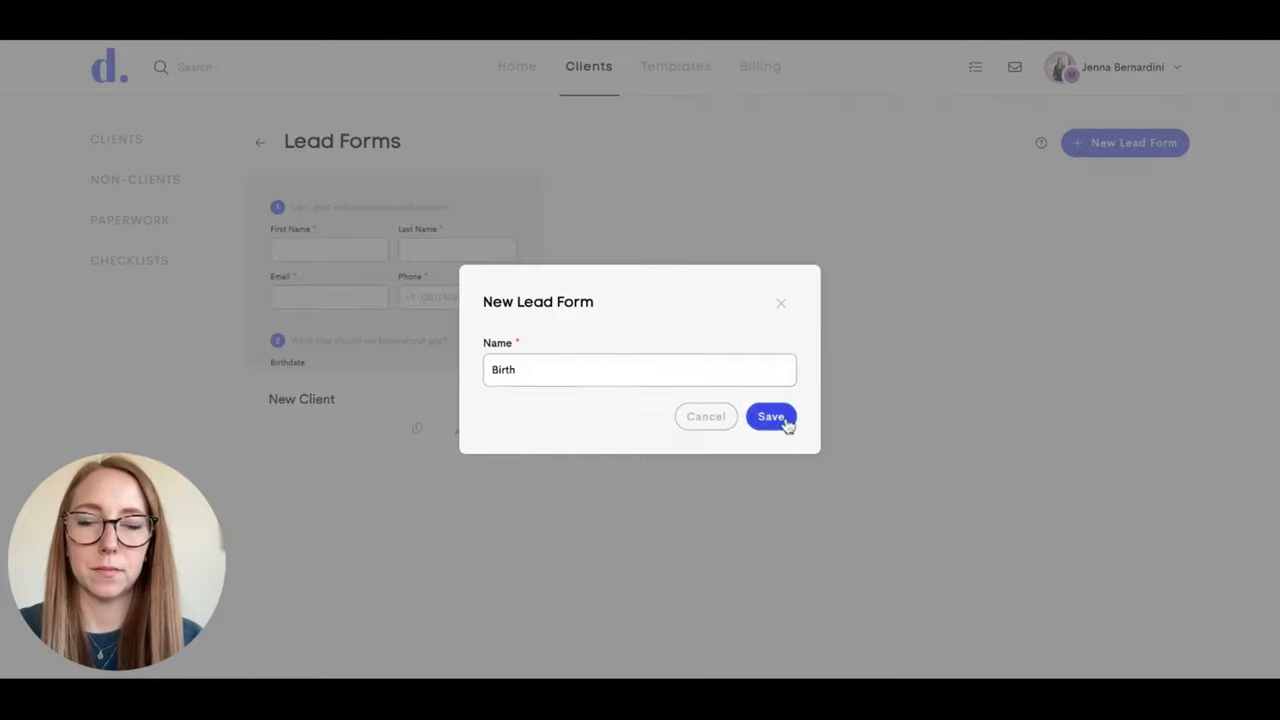
Save the Birth form and scroll through its direct link, embed code and preview.
click(771, 417)
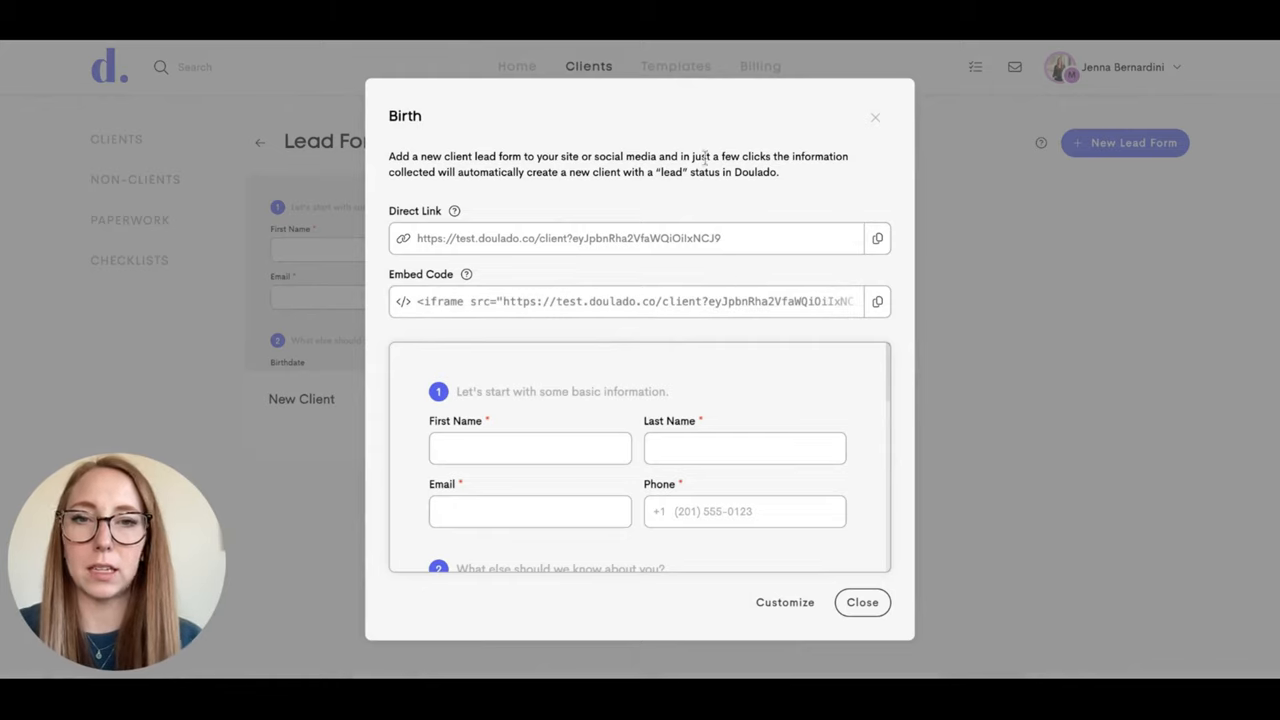
mouse_move(685, 277)
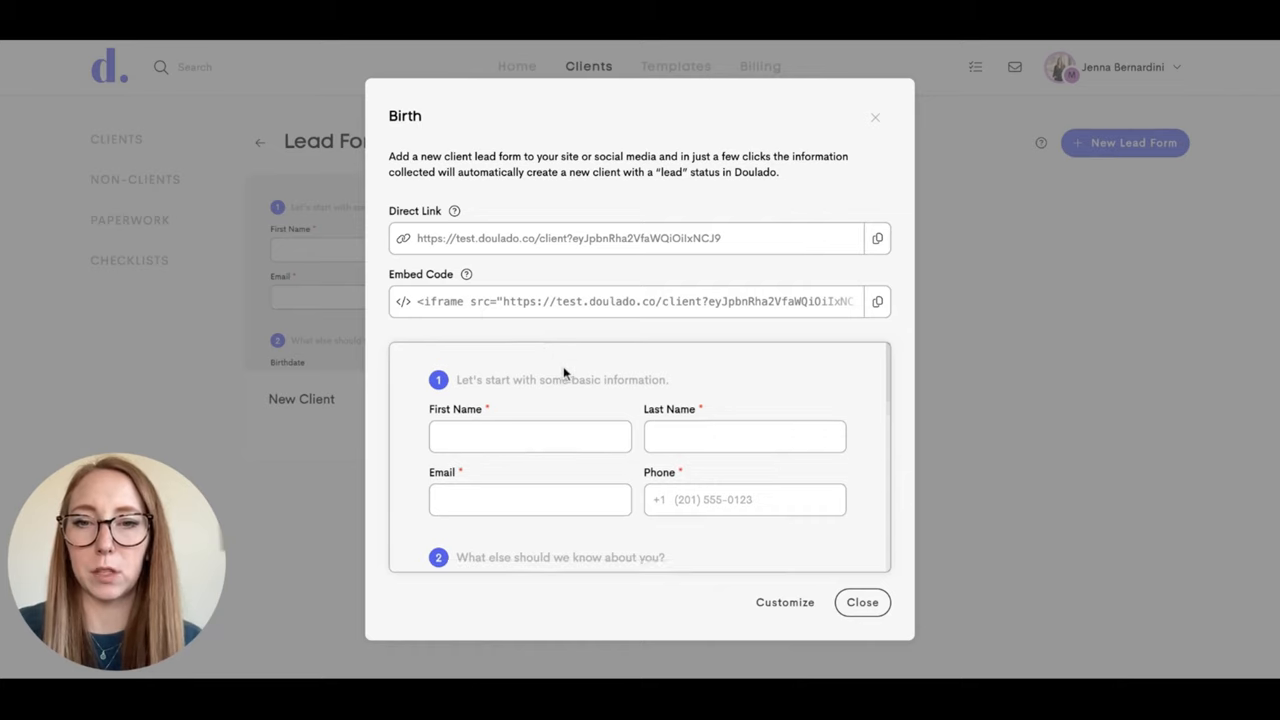
scroll(down, 3)
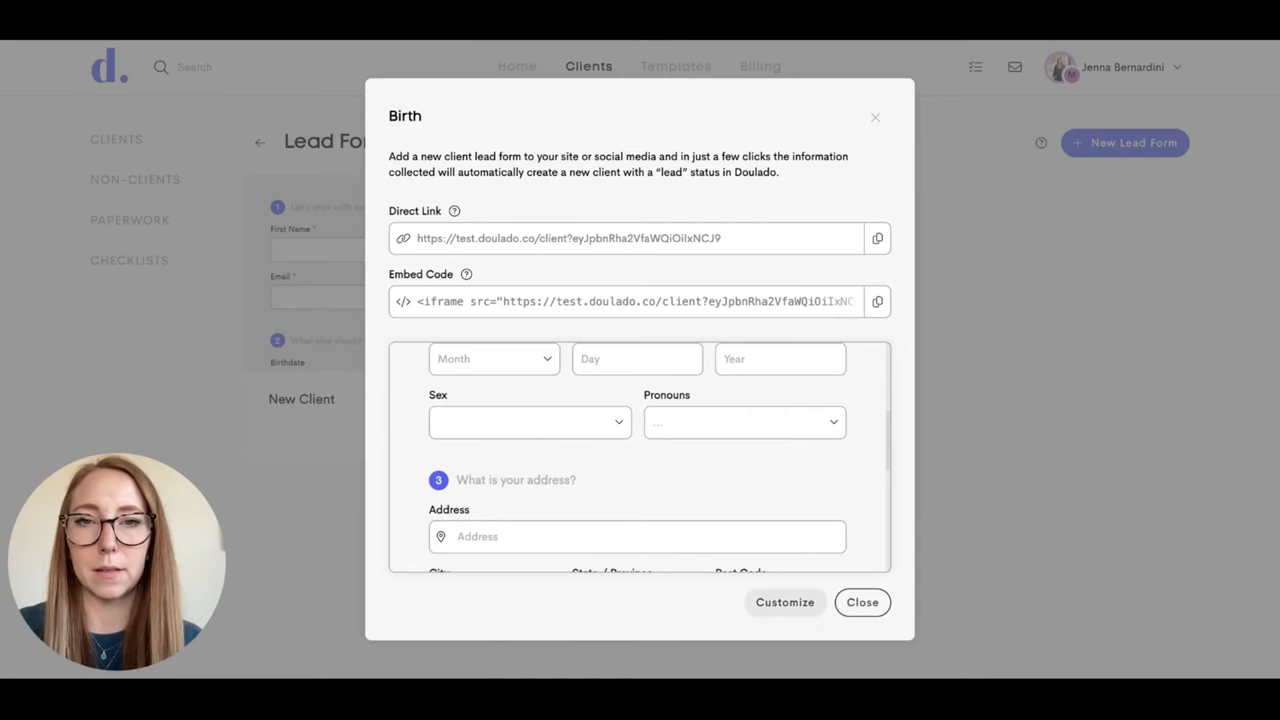
Open the Birth form's customization editor, inspecting the Birthdate field without changes.
click(784, 602)
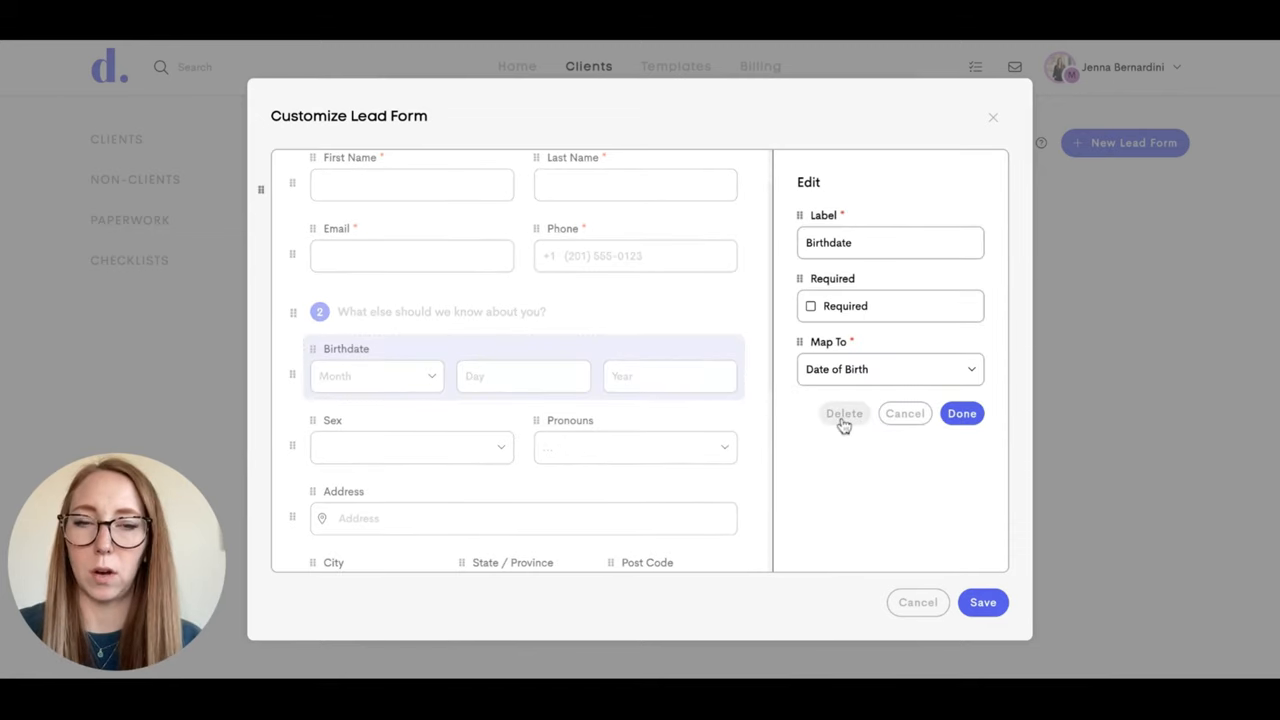
mouse_move(908, 413)
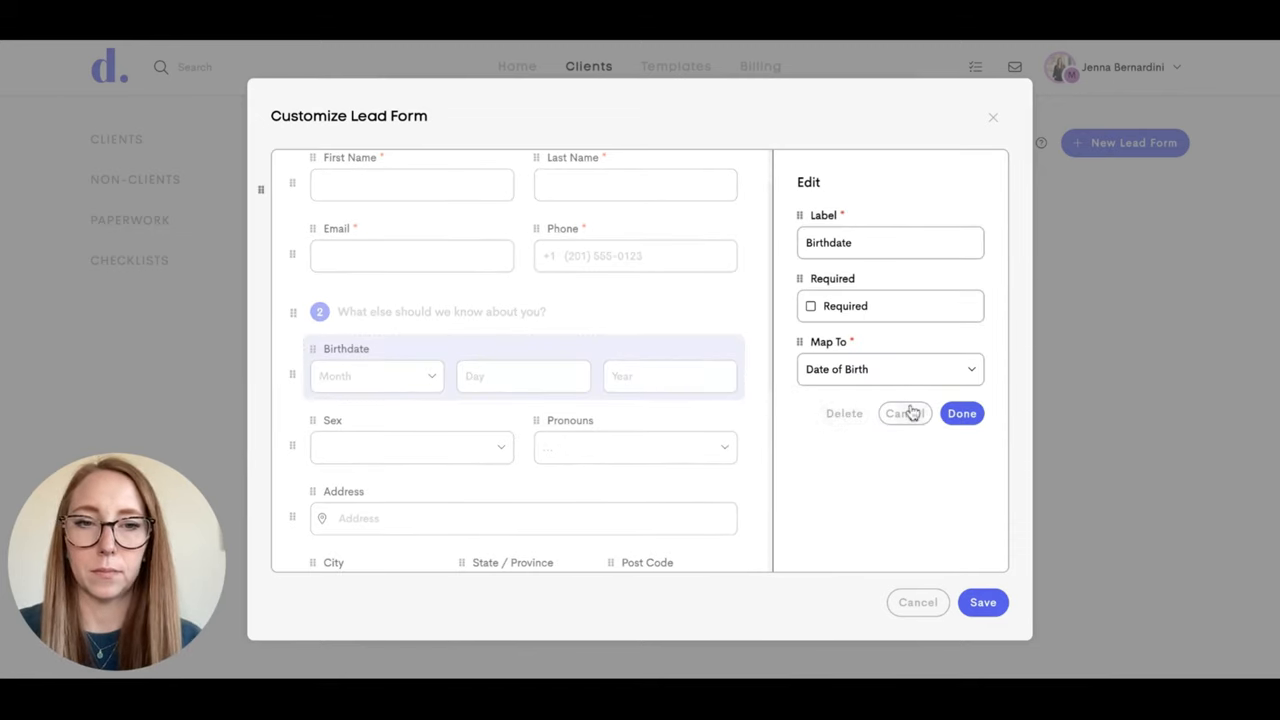
click(961, 413)
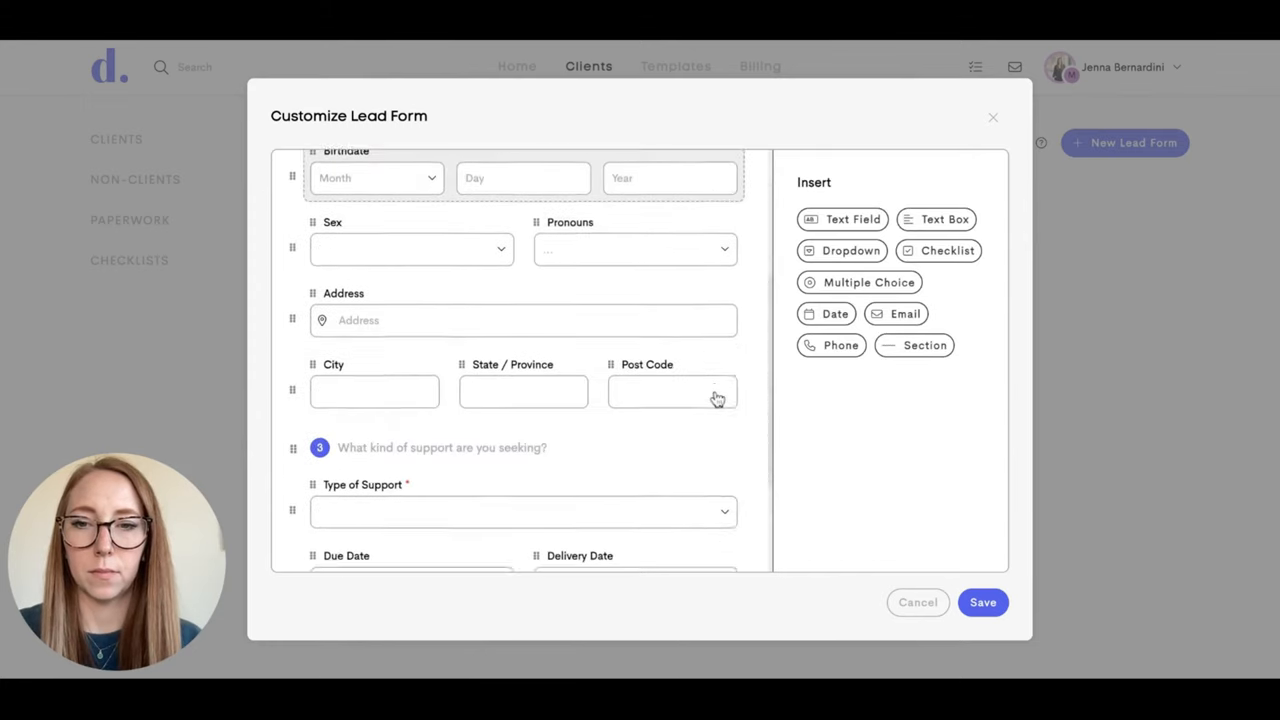
Add a new section at the end of the form titled 'Doula support'.
scroll(down, 3)
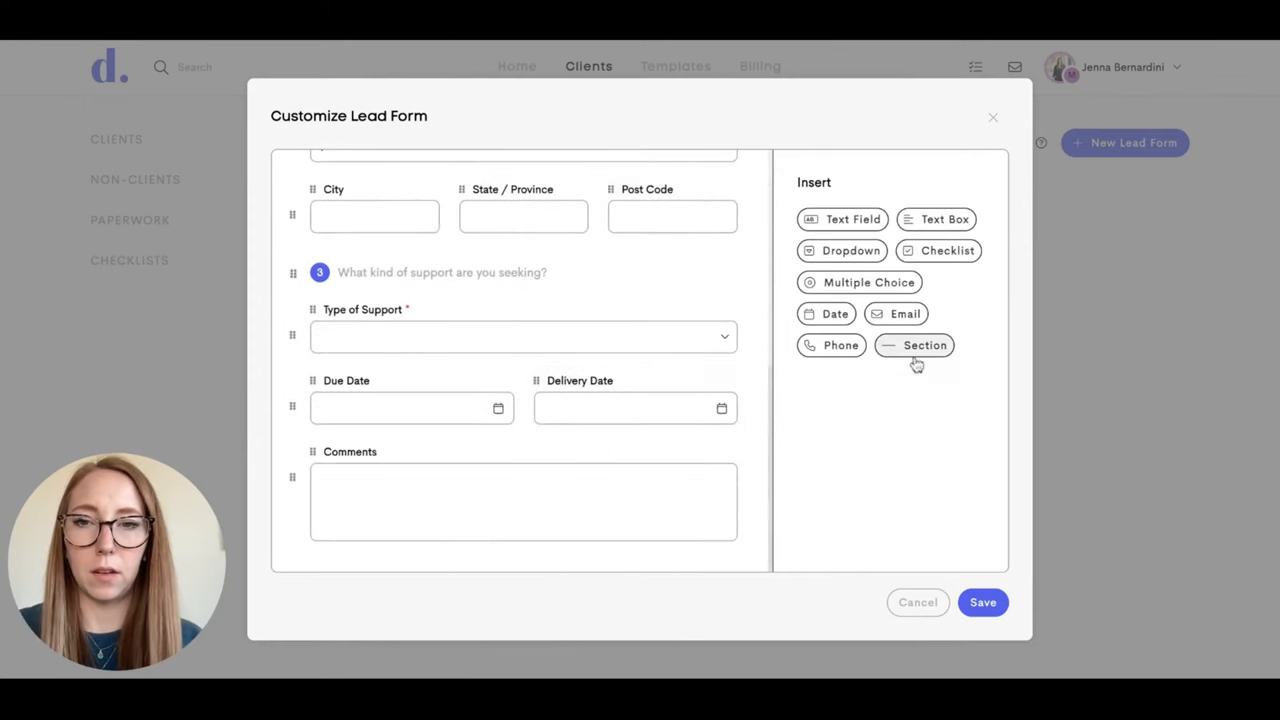
click(924, 345)
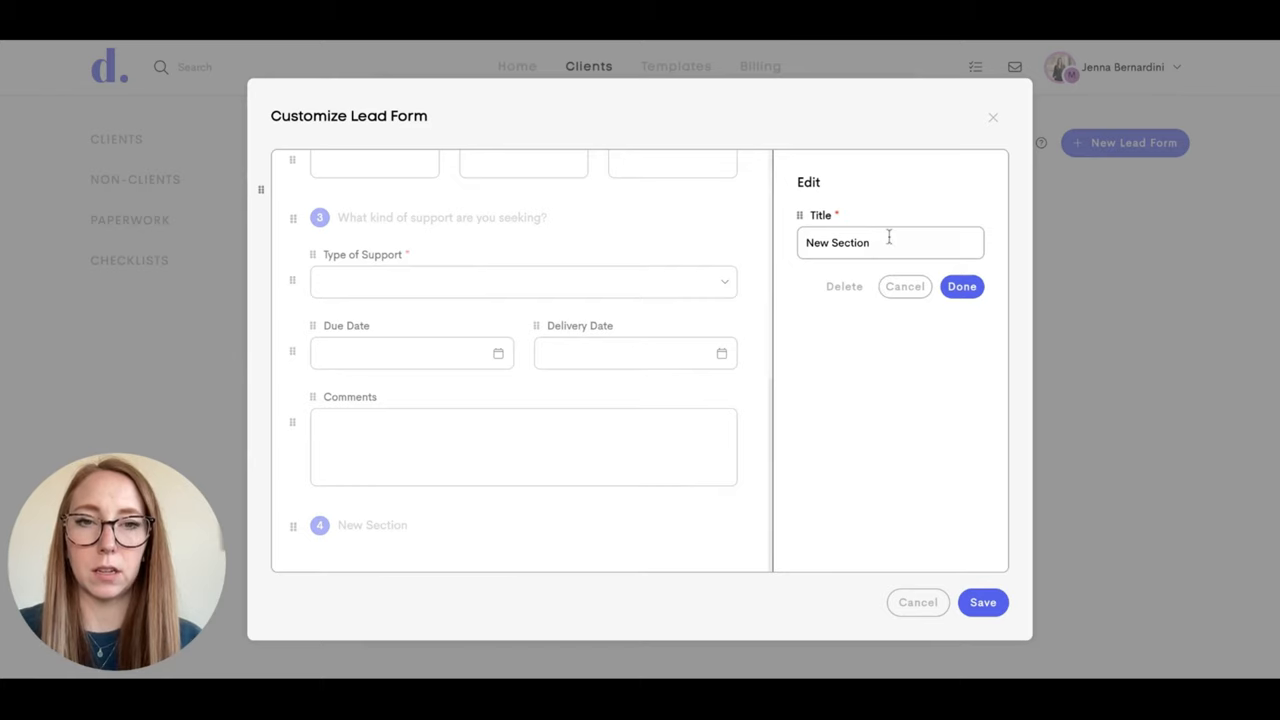
double_click(837, 242)
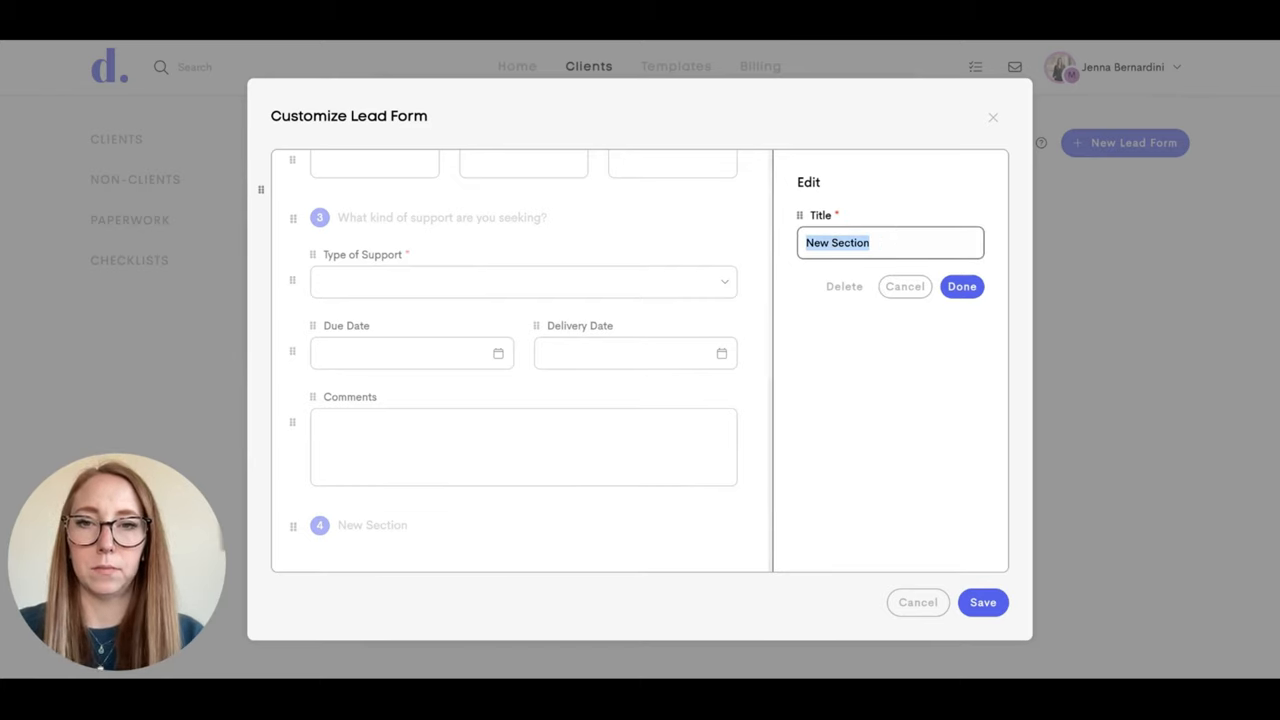
text(Doula support)
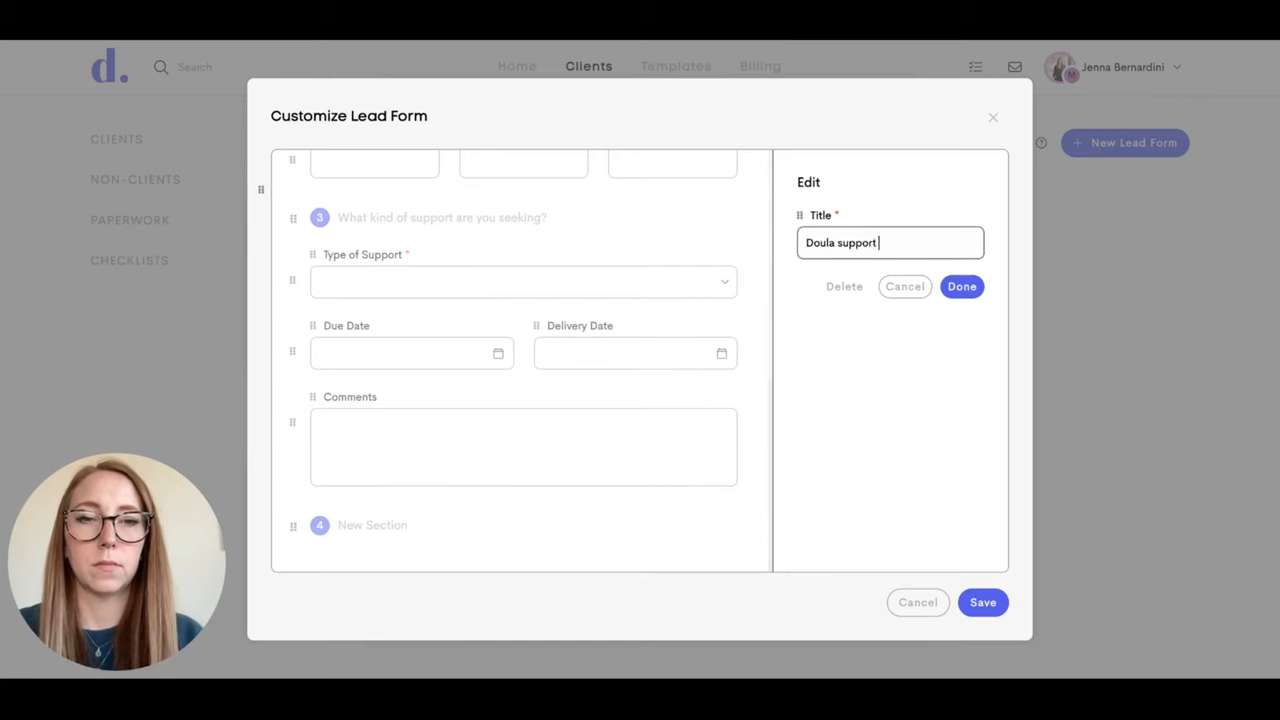
click(961, 286)
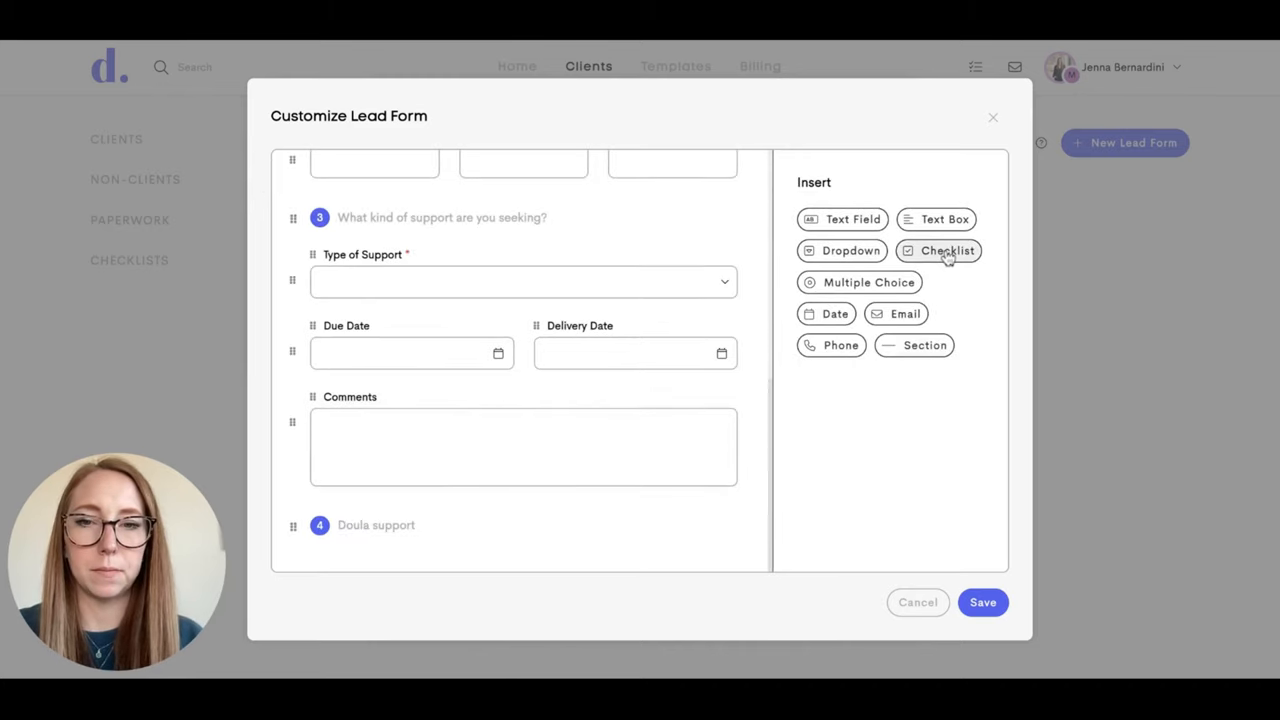
Add a required checklist 'Have you used a doula before?' with options No and Yes.
click(947, 250)
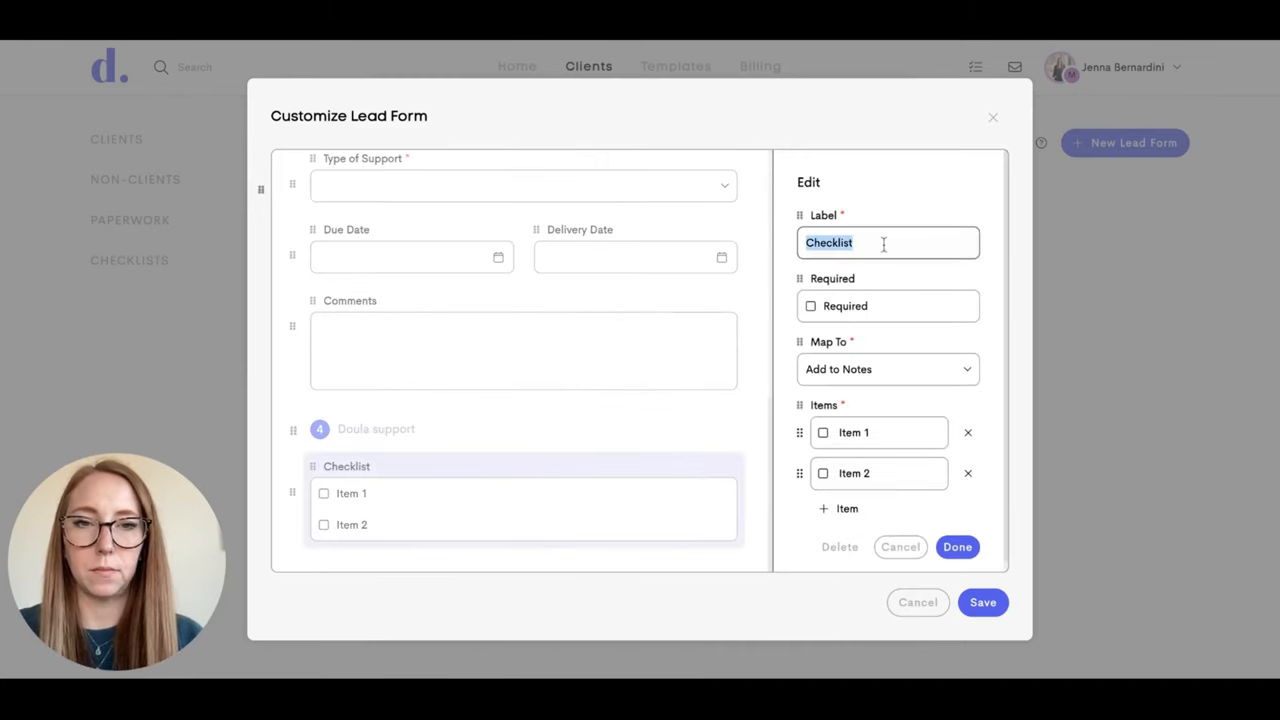
text(Have you used)
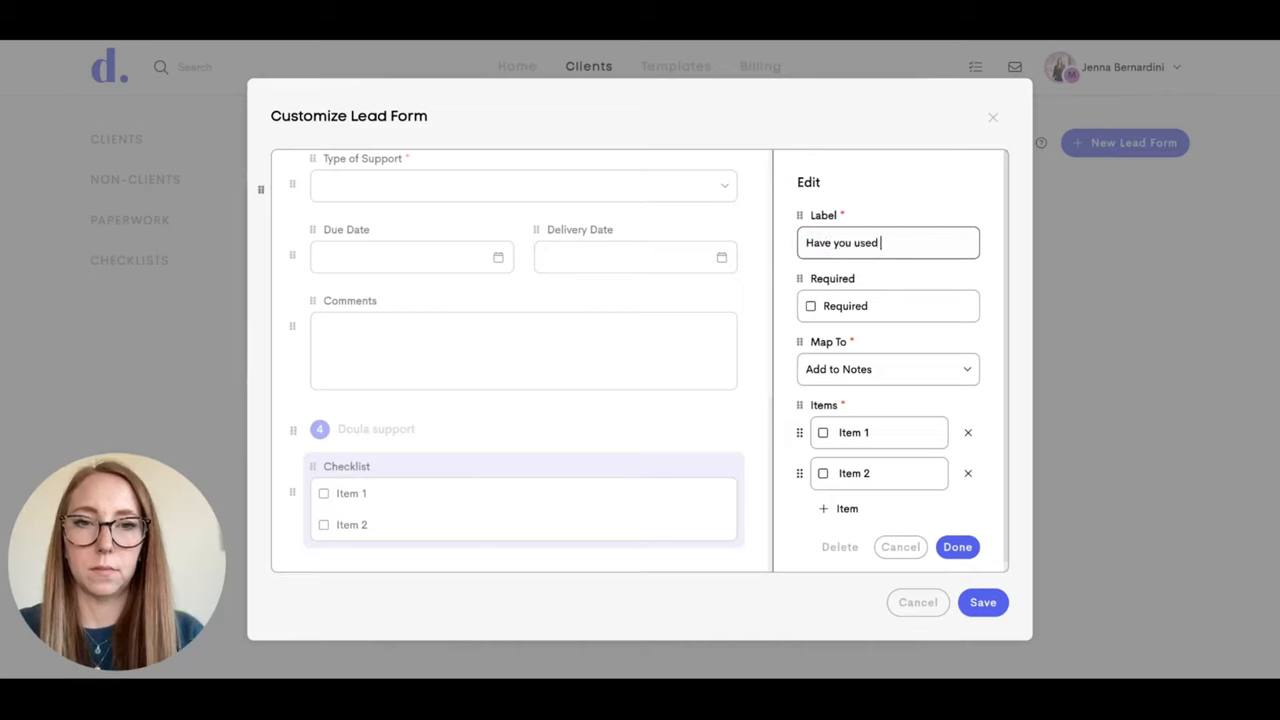
text(a doula before?)
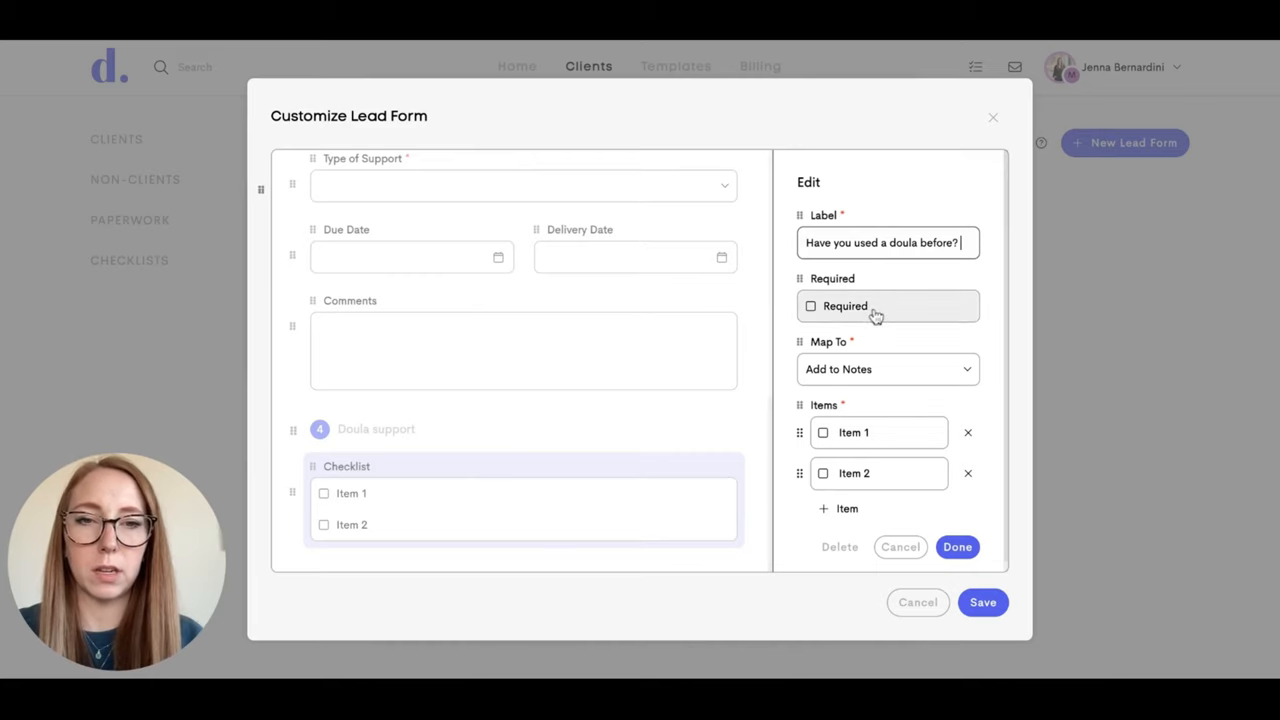
click(810, 306)
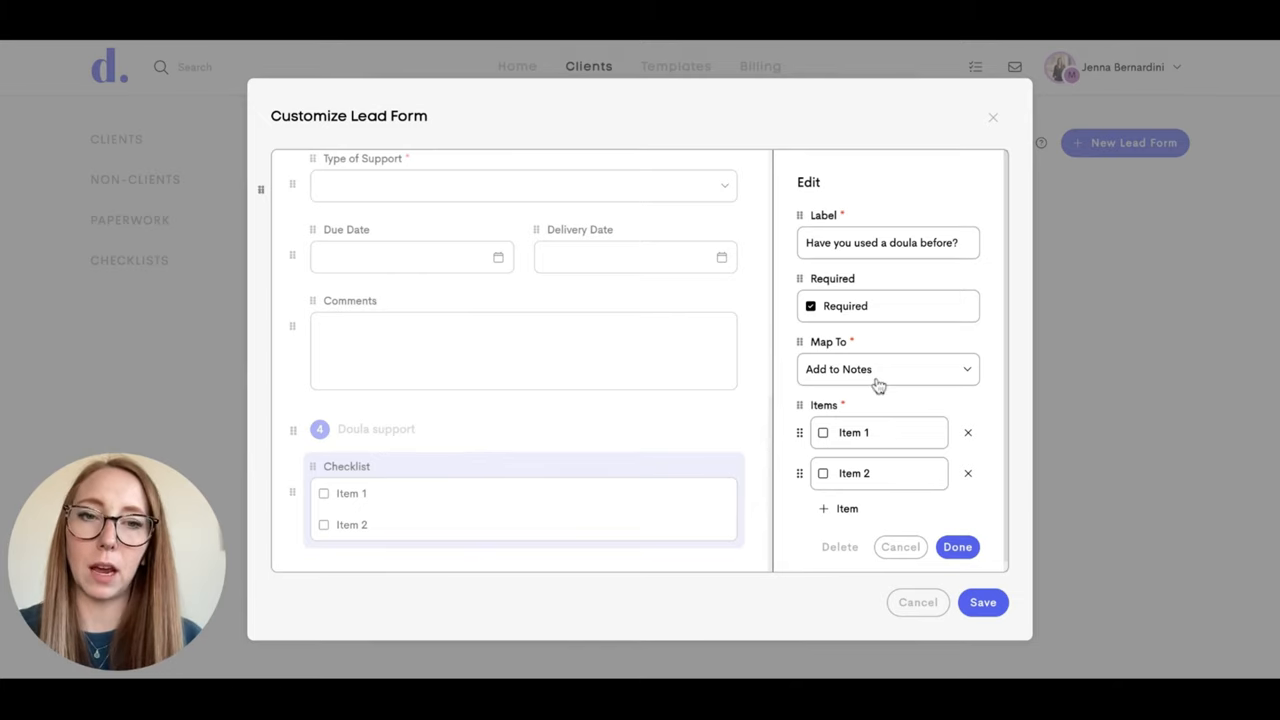
mouse_move(930, 385)
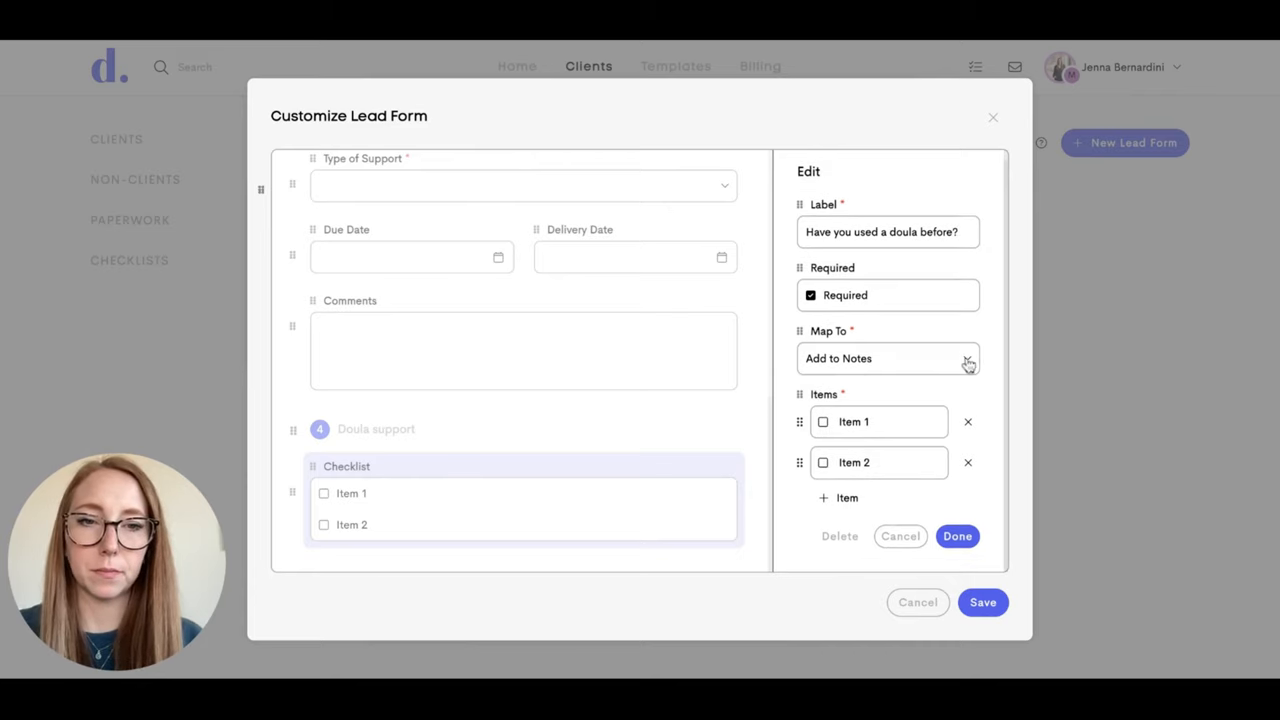
double_click(853, 421)
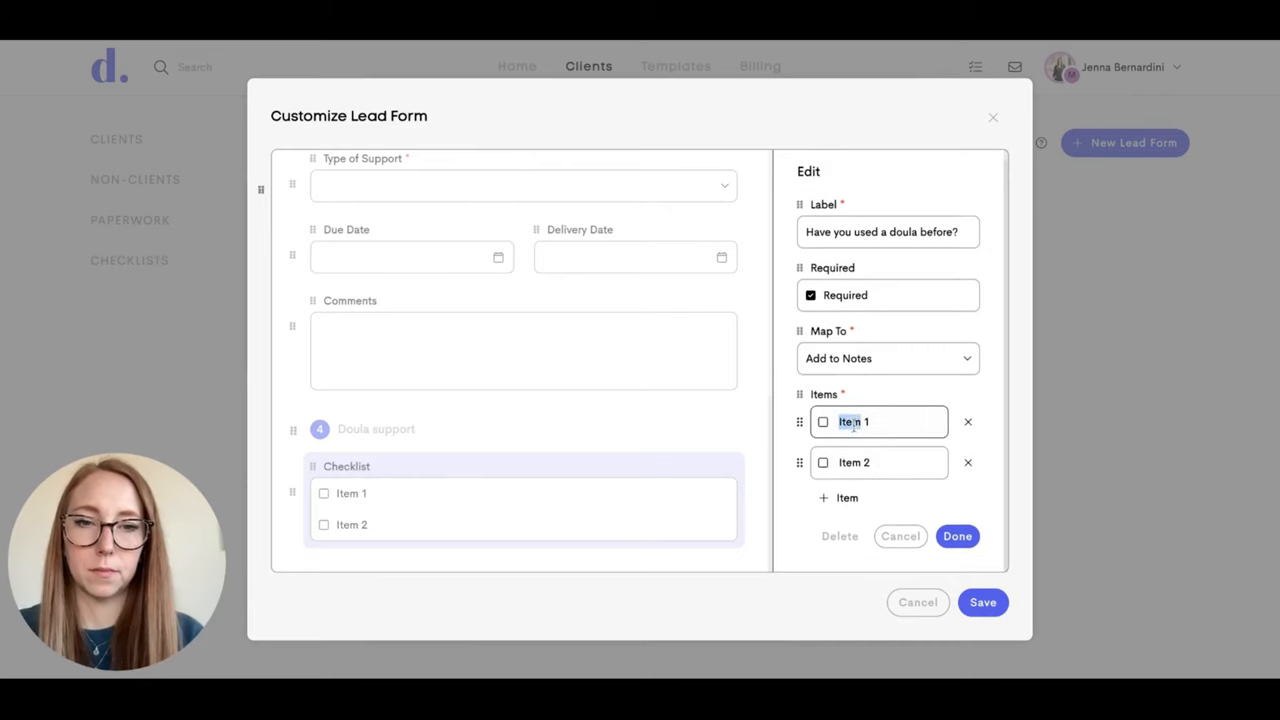
text(No)
click(879, 462)
text(Yes)
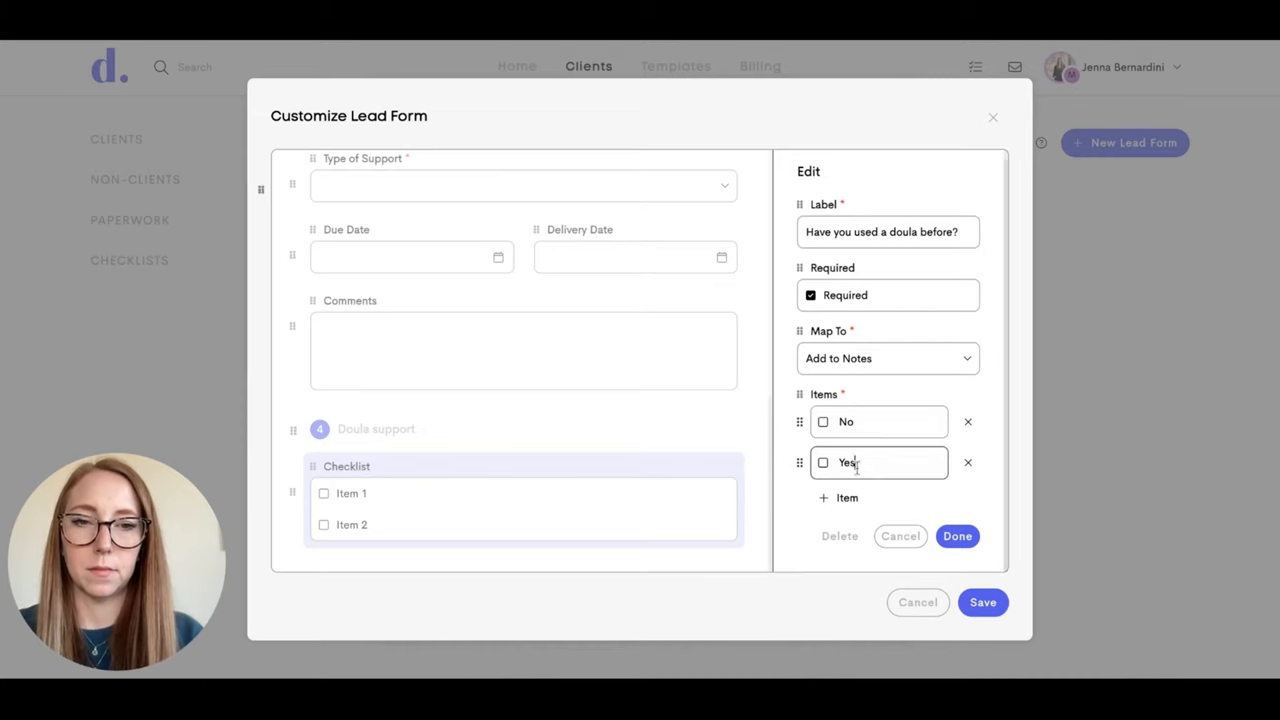
click(956, 536)
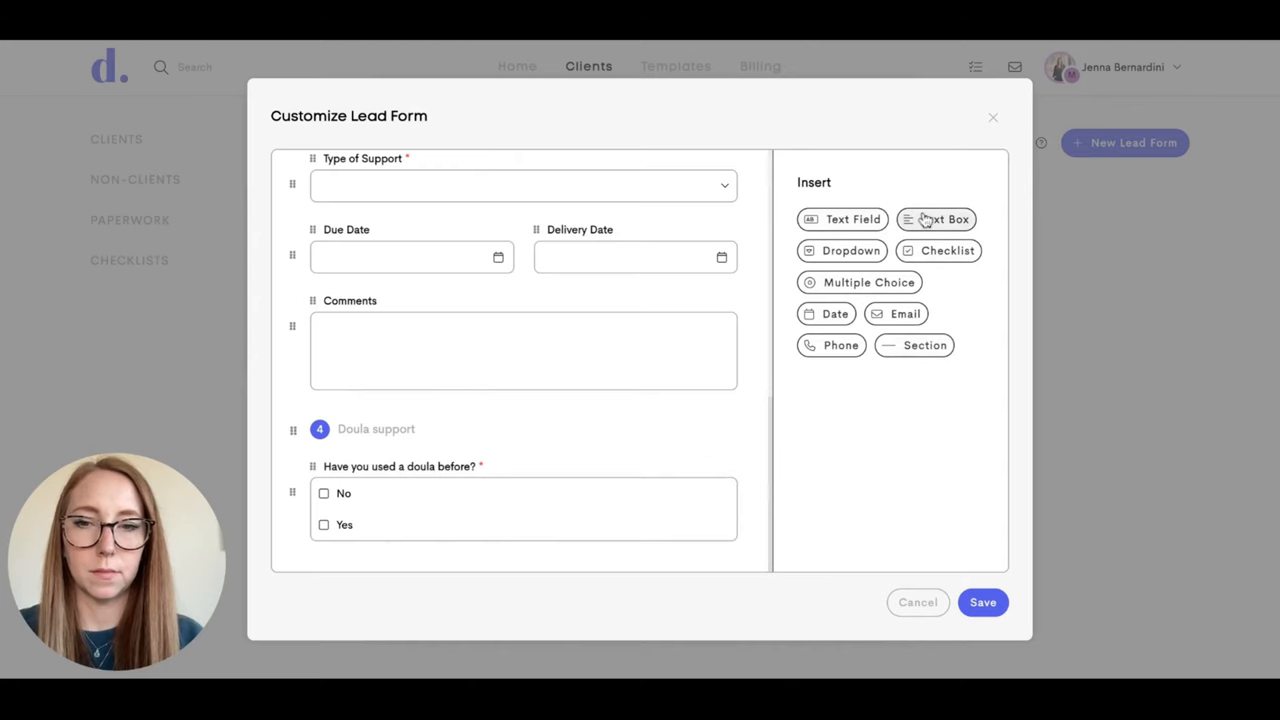
Add a required text box 'Describe what you would like for support?' saved as a custom field.
click(944, 219)
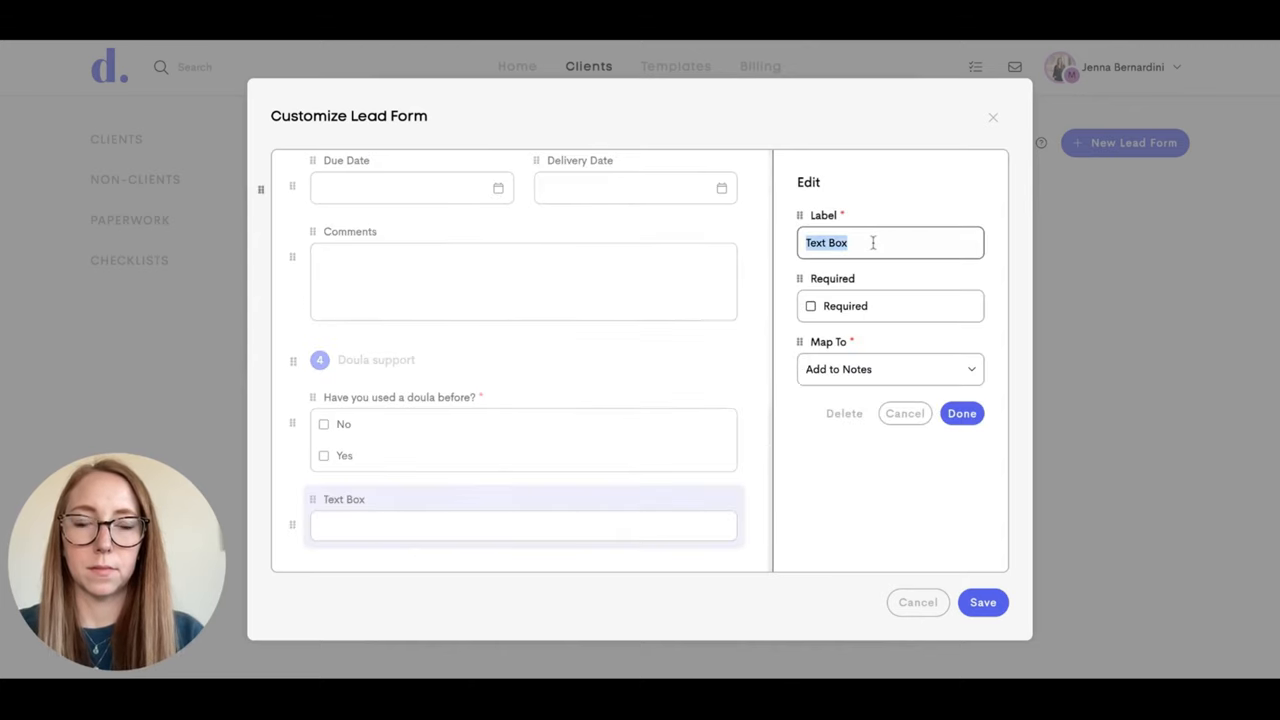
text(Describe what y)
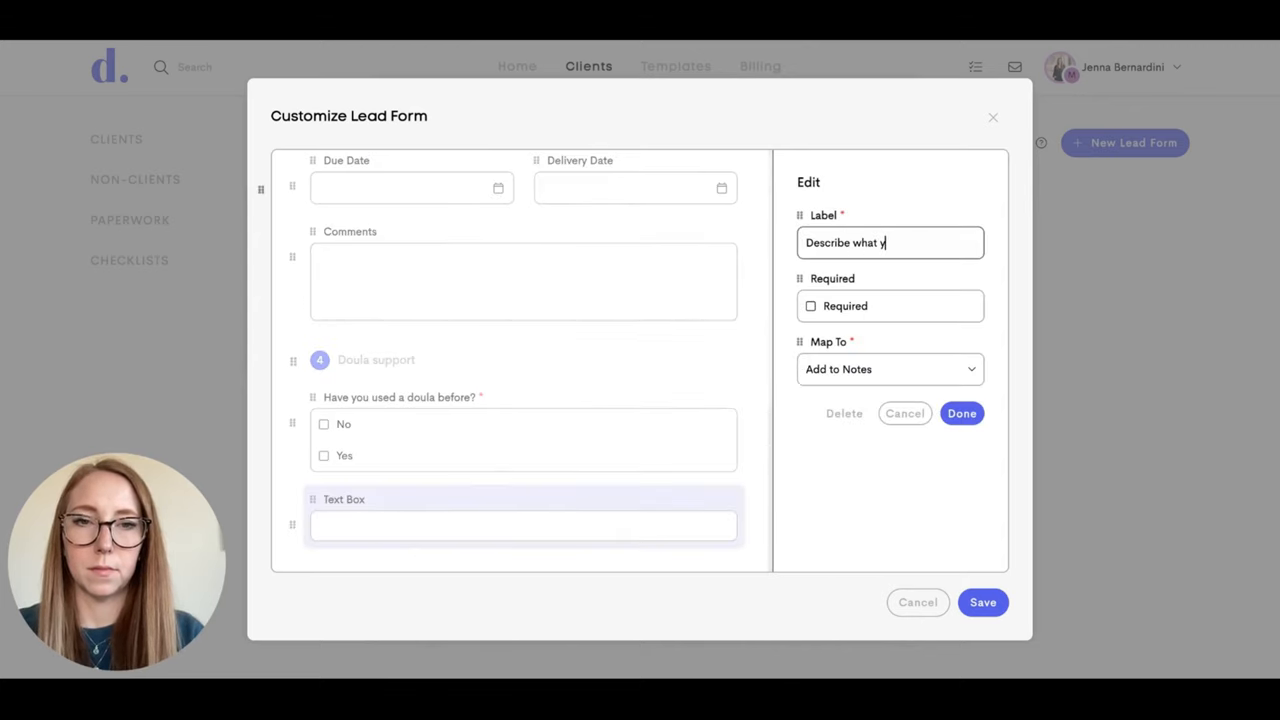
text(ou would like supp)
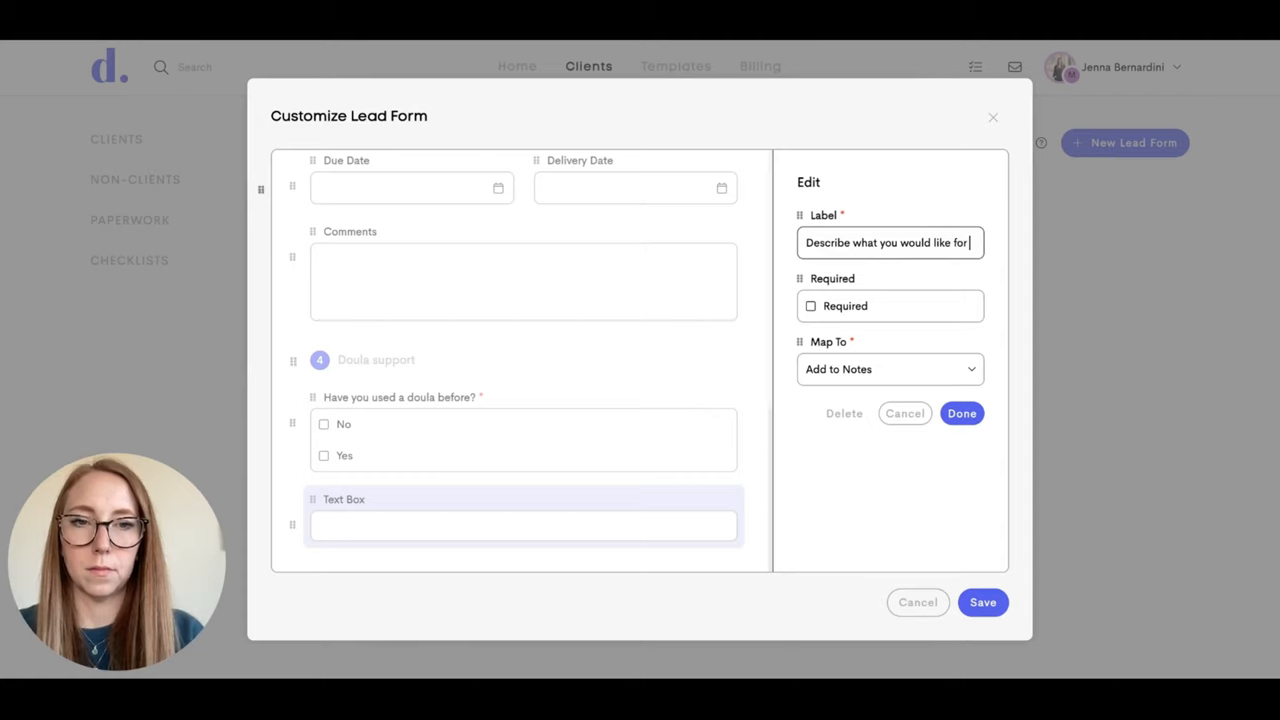
text(support?)
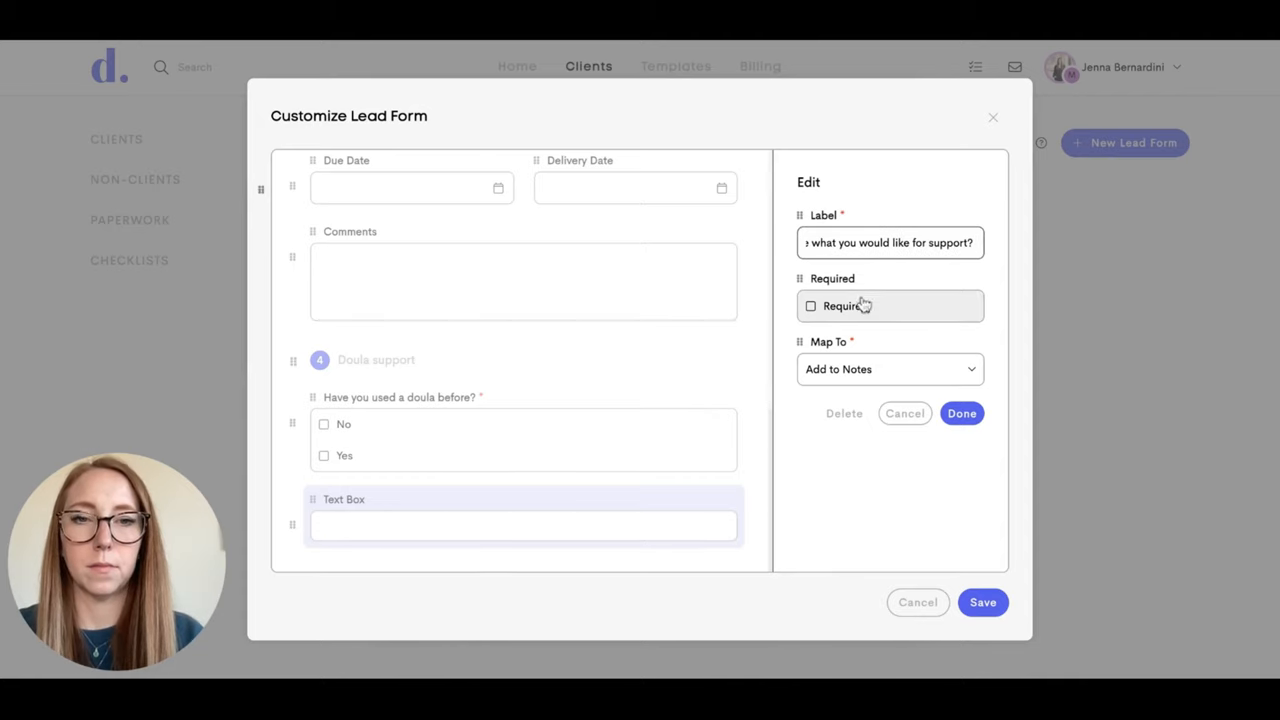
click(811, 306)
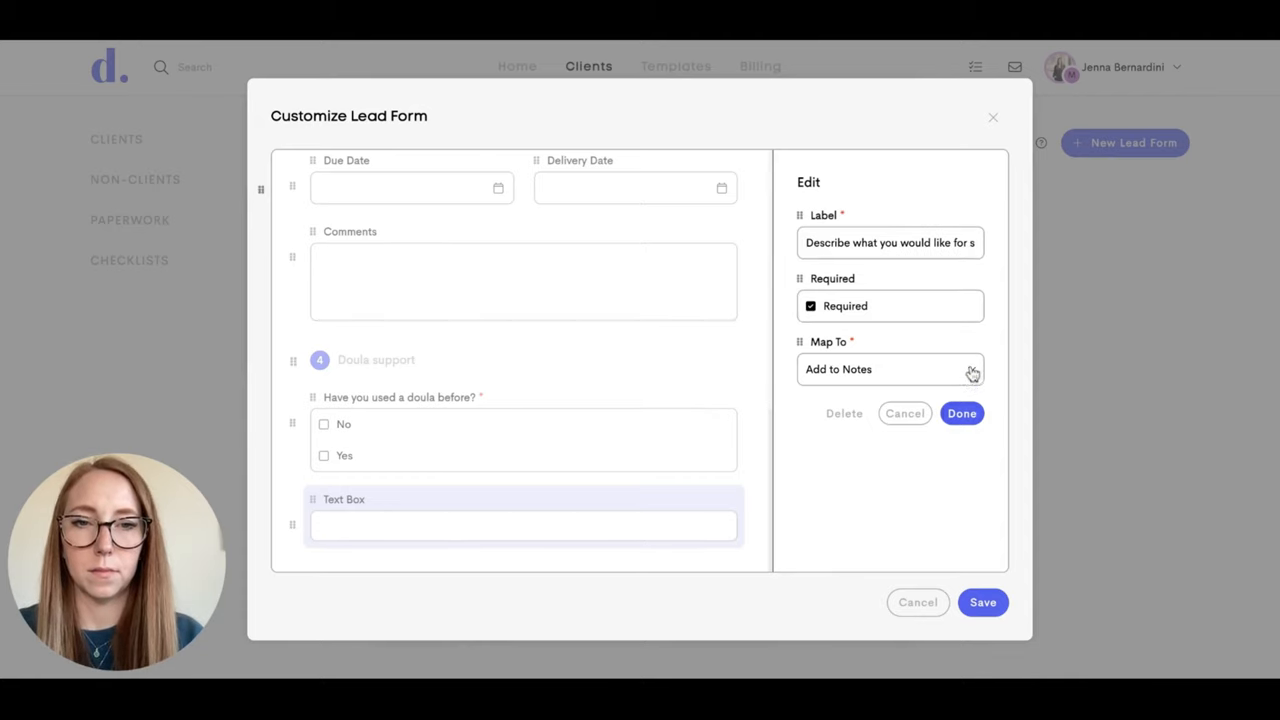
click(890, 369)
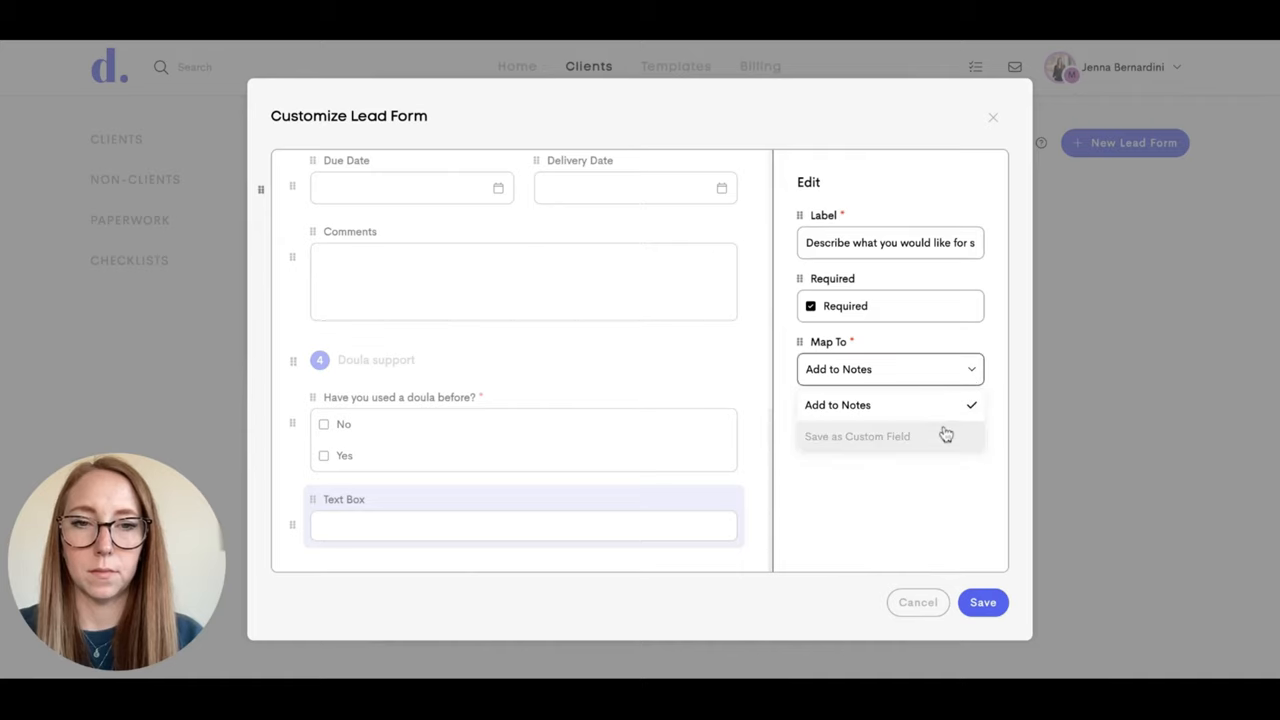
click(857, 436)
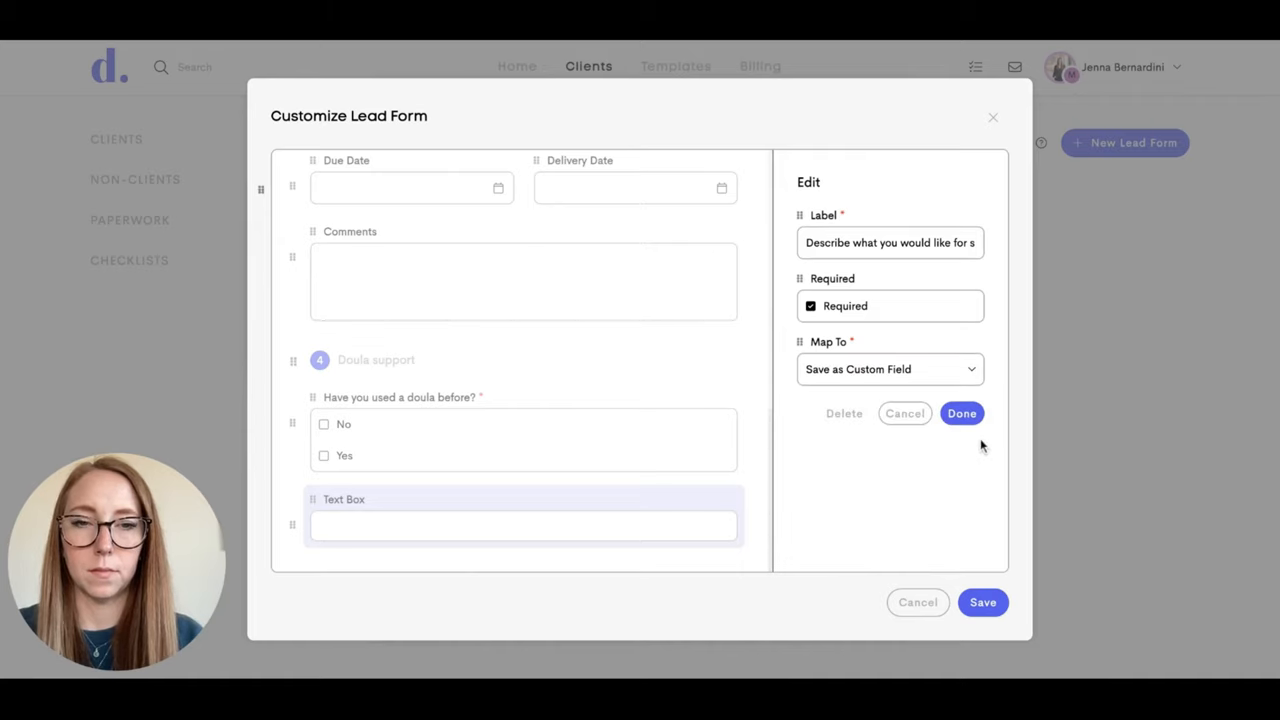
click(960, 413)
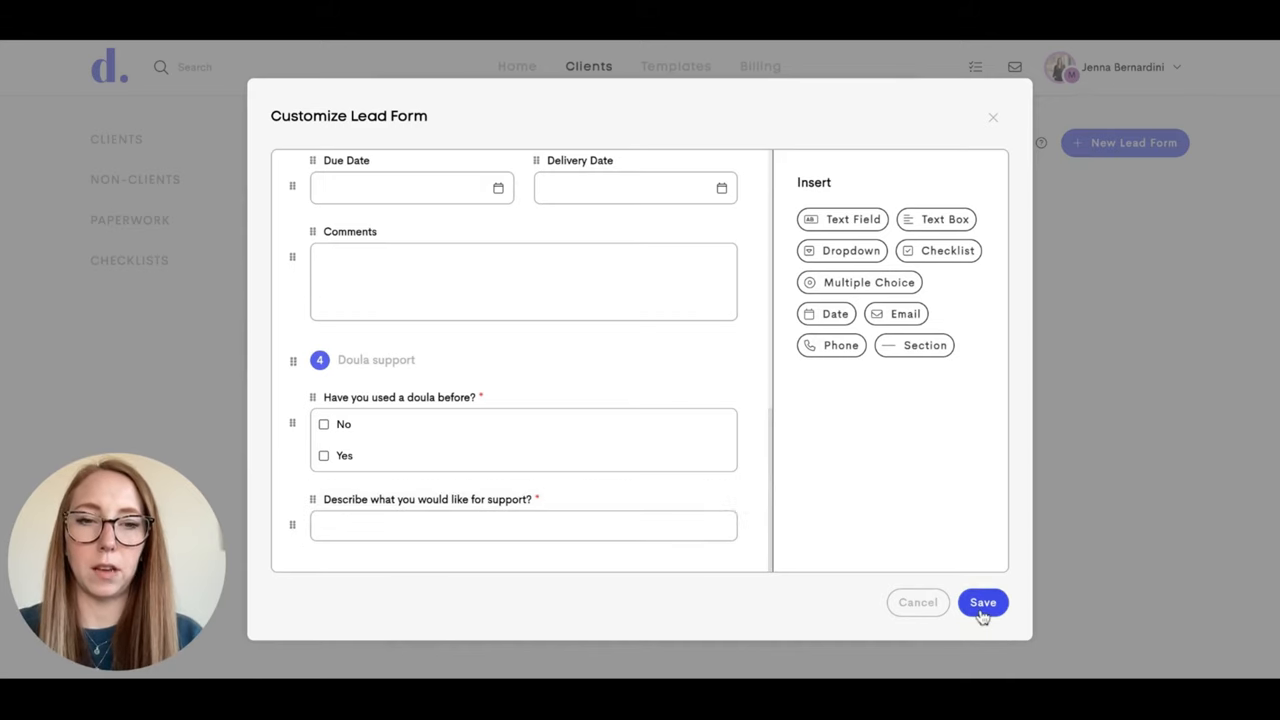
Save the customized Birth form and copy its direct link.
click(982, 602)
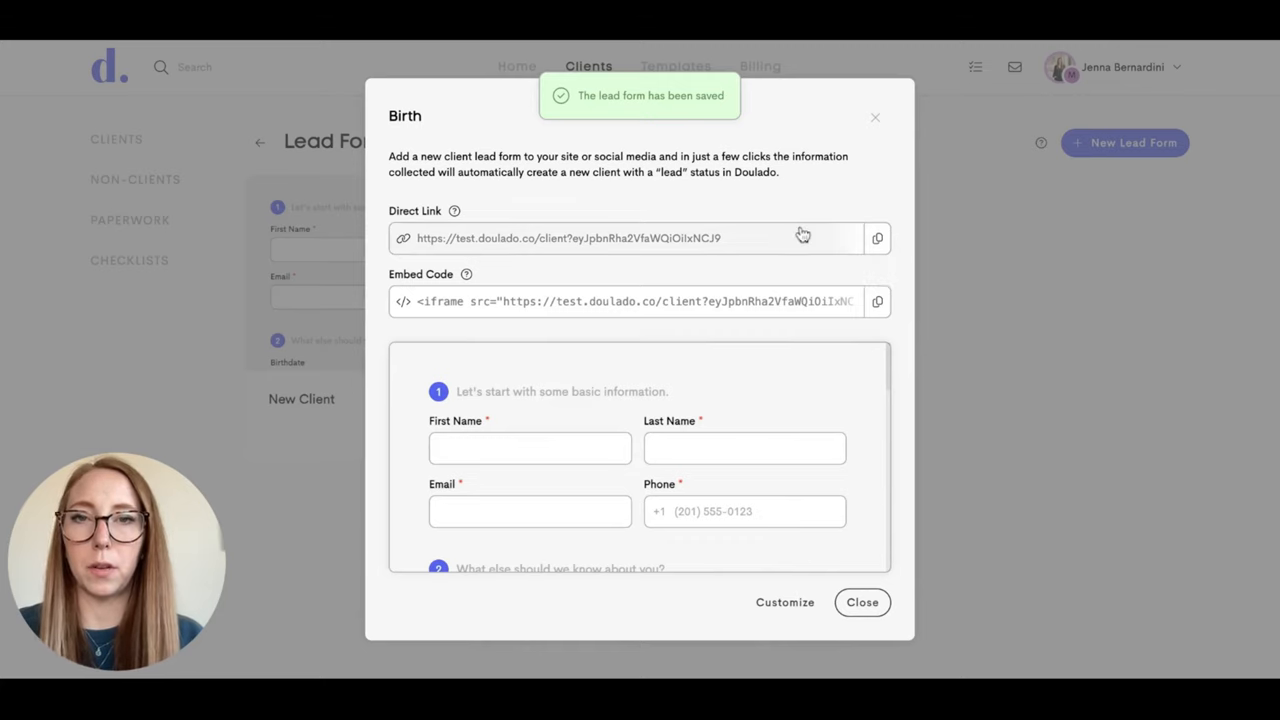
click(877, 238)
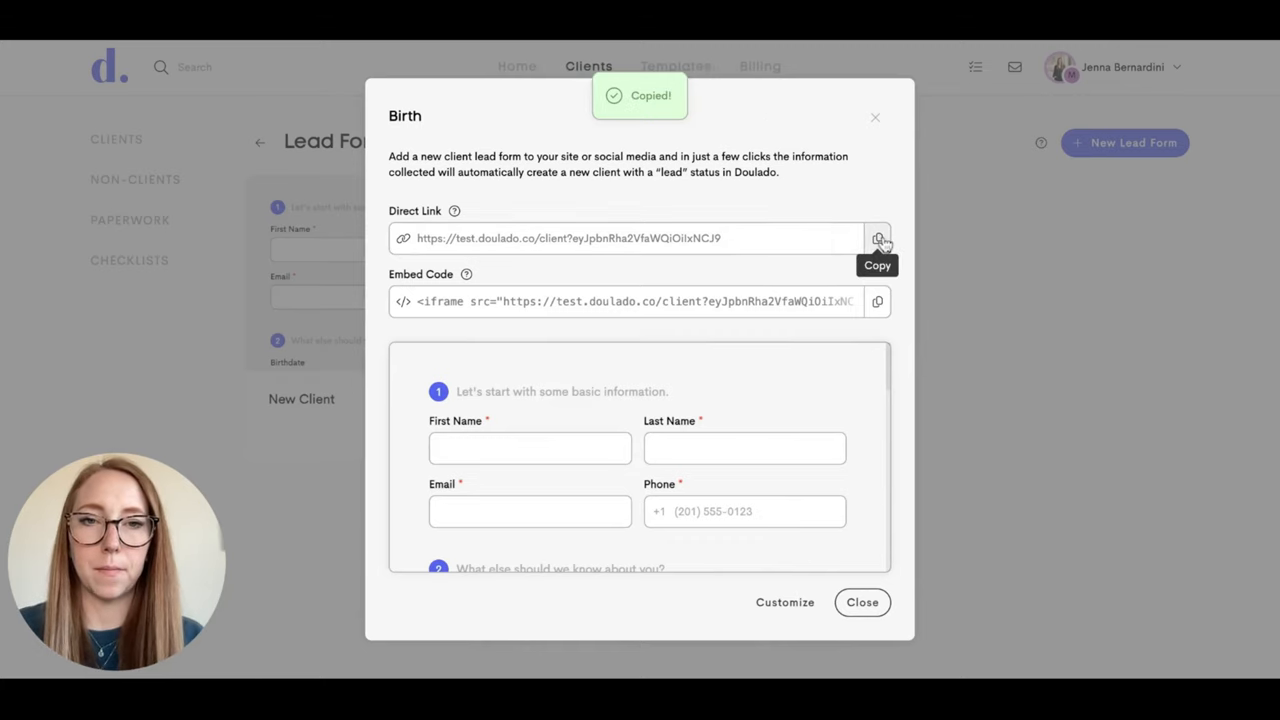
click(861, 602)
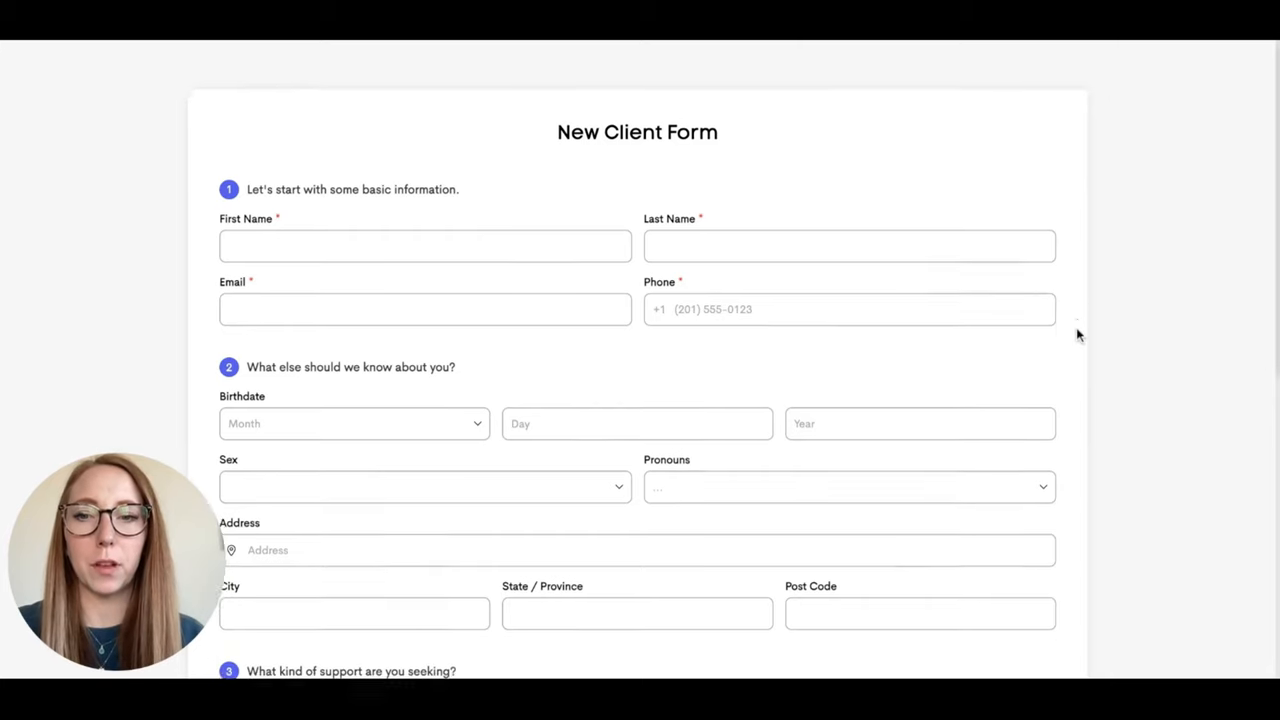
Scroll through the public New Client Form down to the Doula support question.
scroll(down, 3)
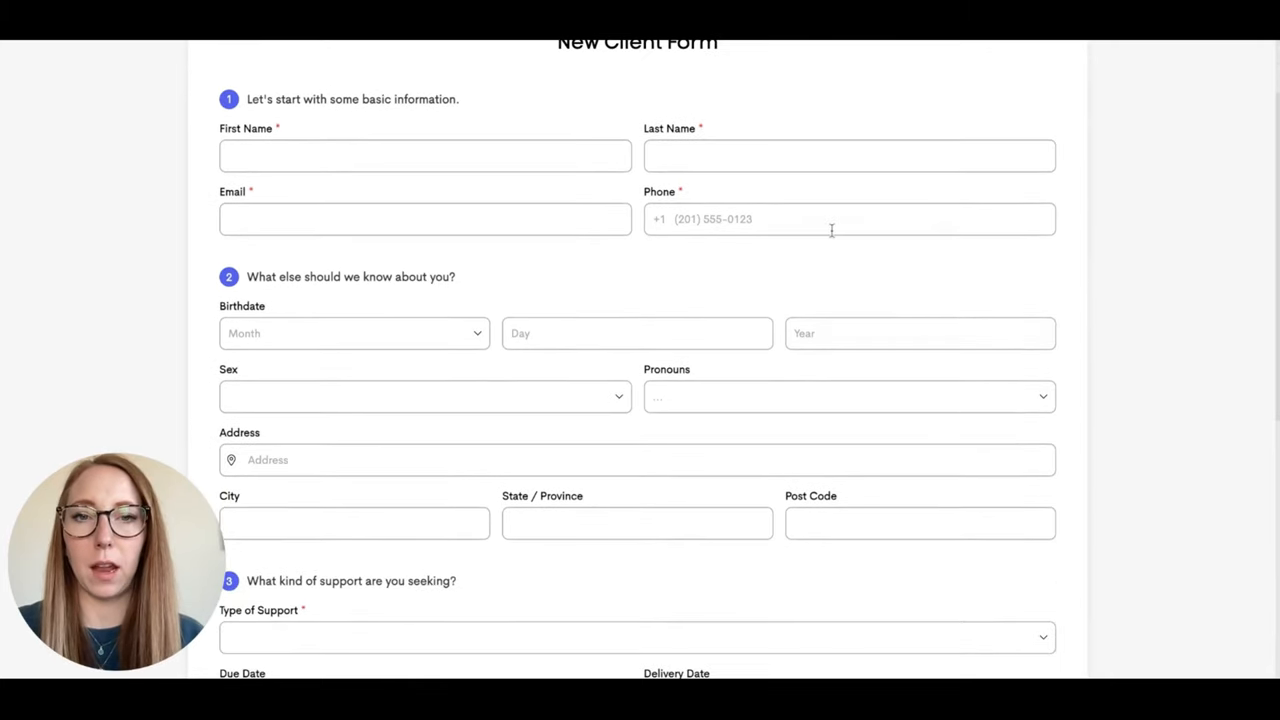
scroll(down, 3)
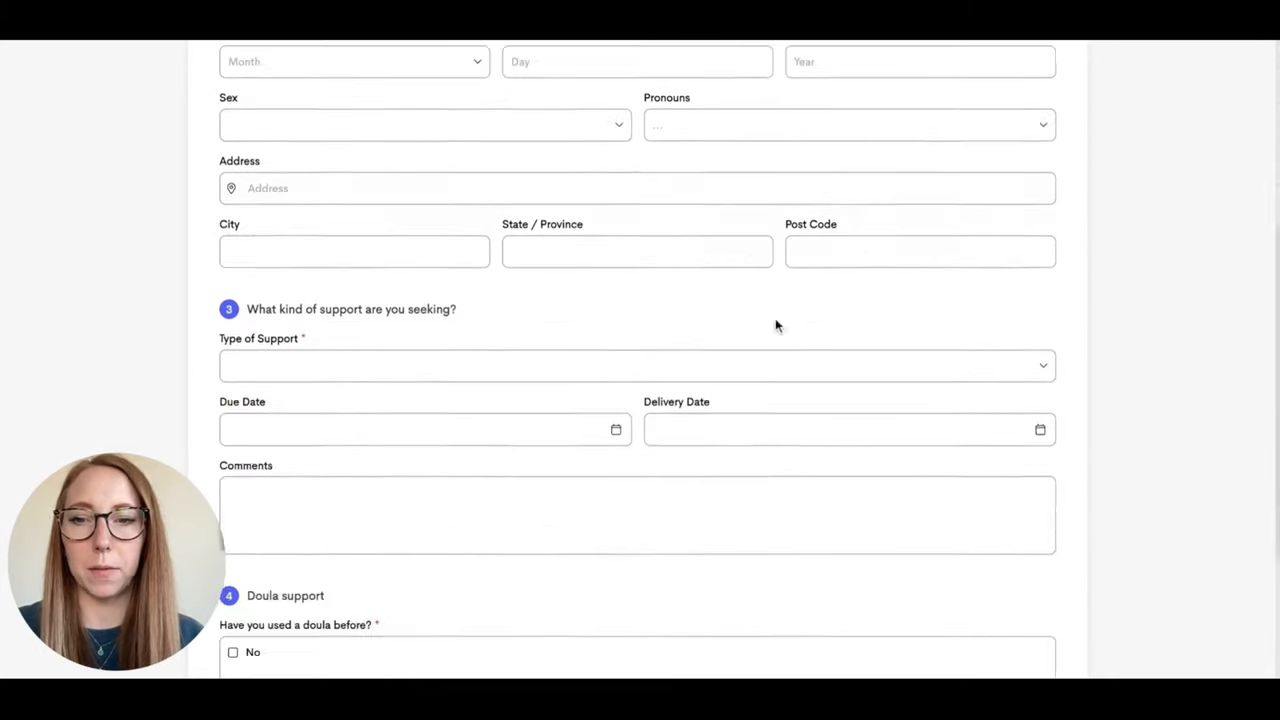
scroll(down, 3)
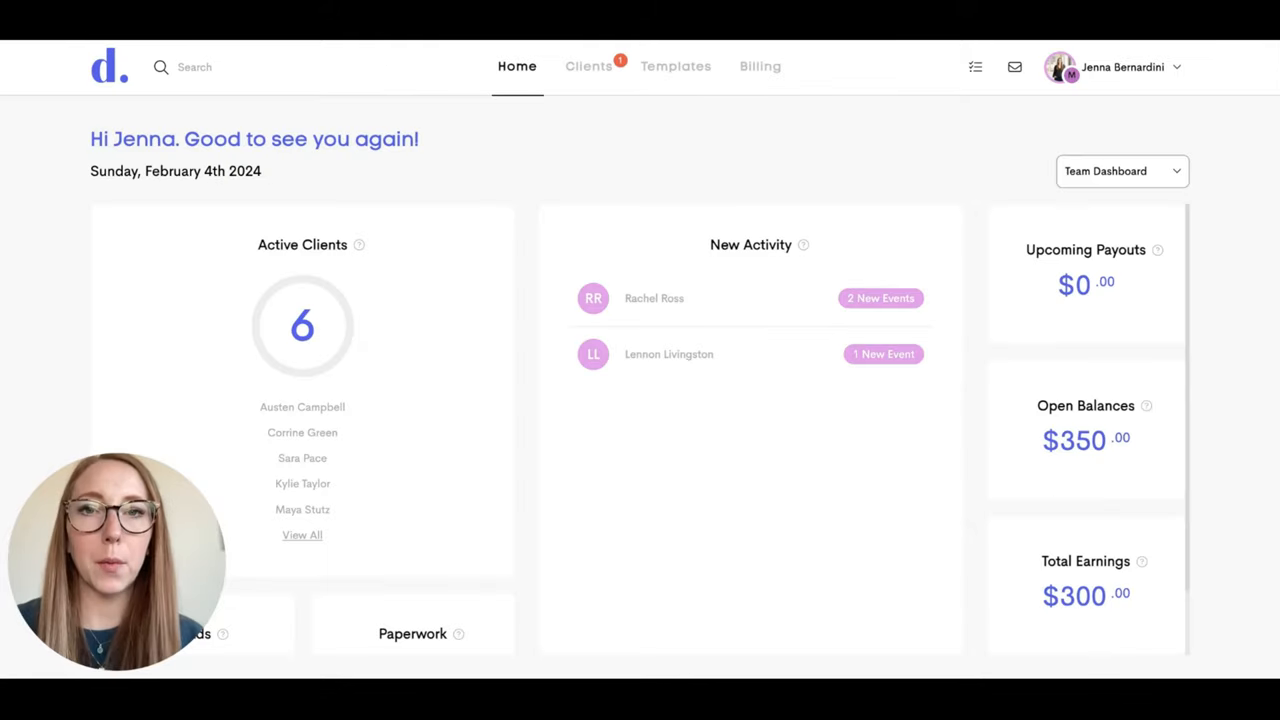
mouse_move(770, 416)
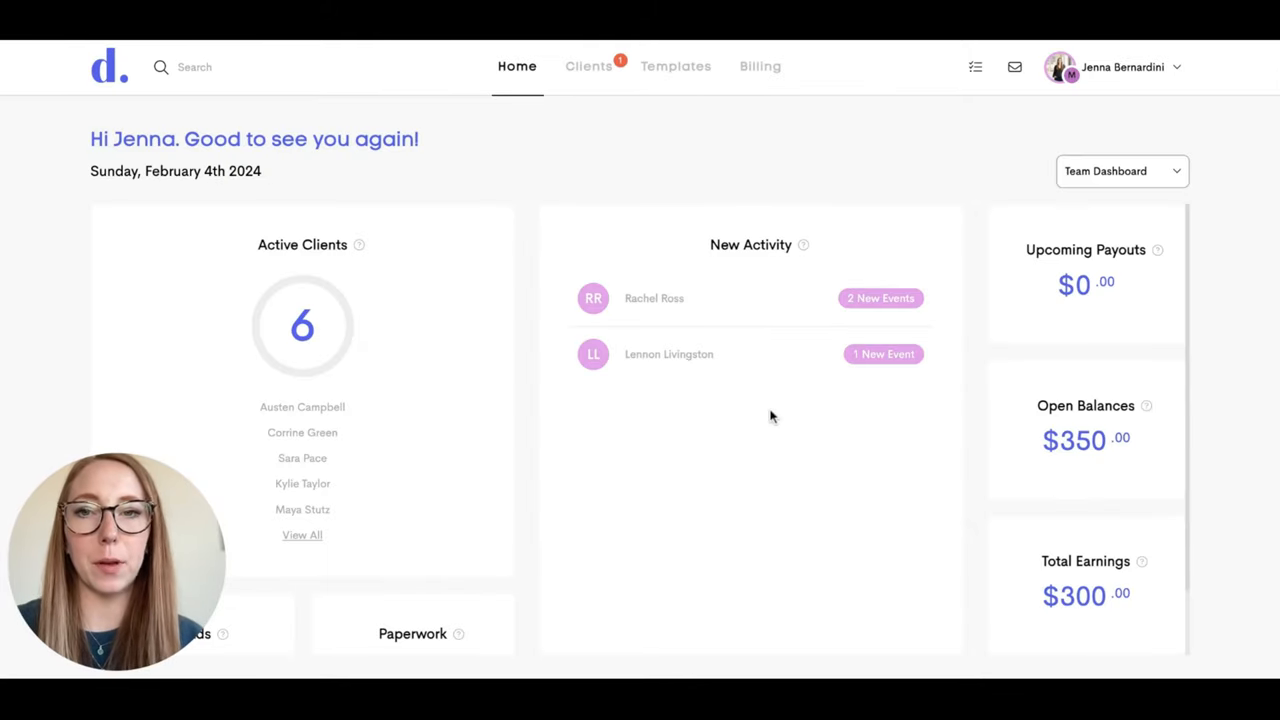
mouse_move(620, 67)
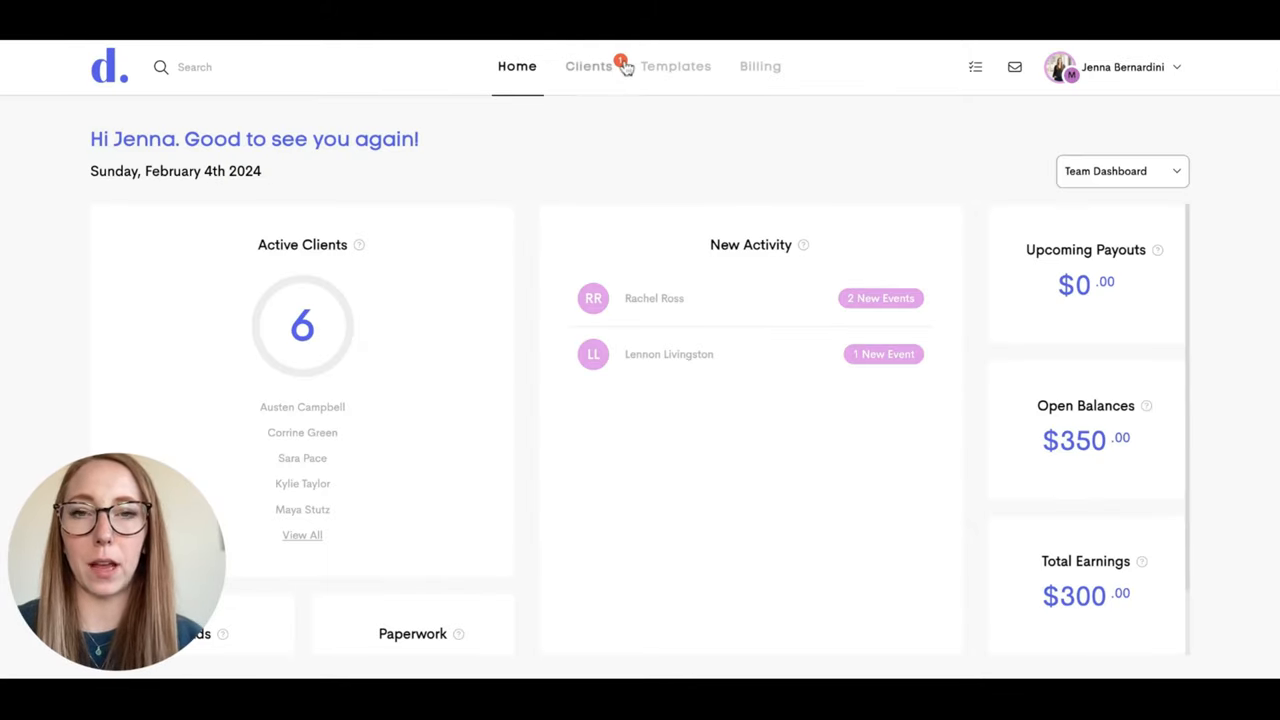
click(588, 66)
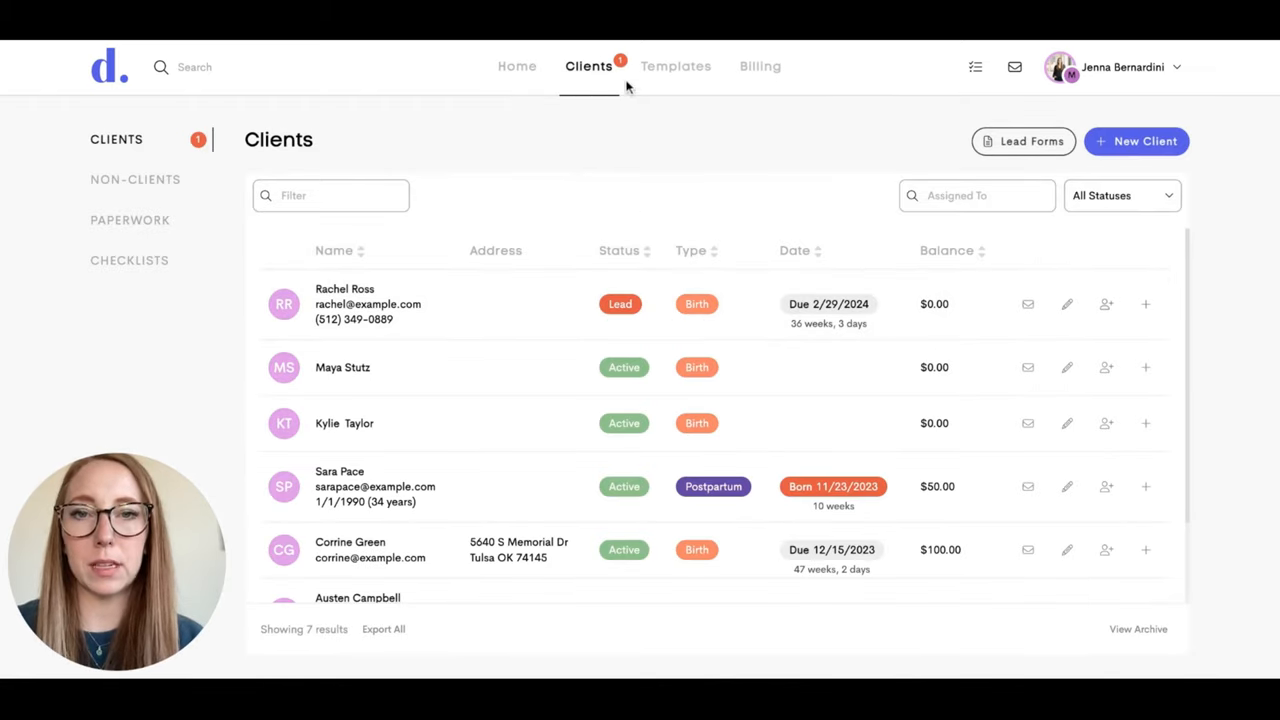
mouse_move(566, 320)
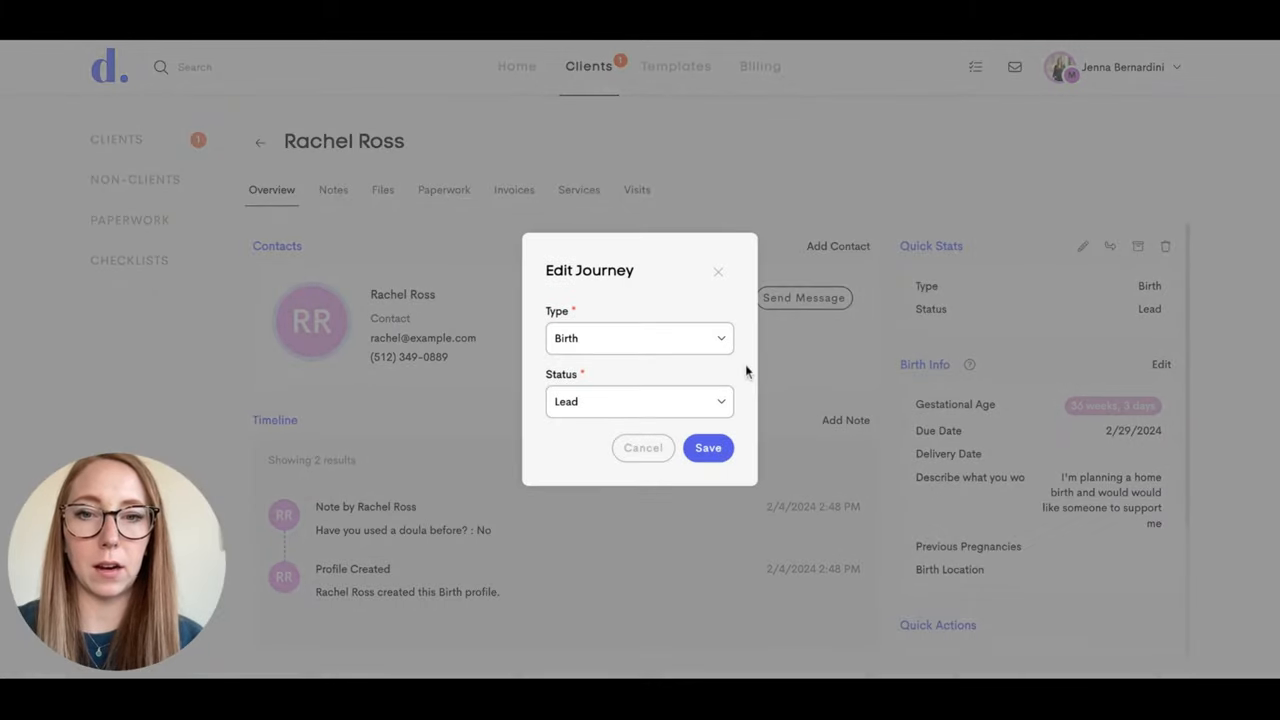
click(639, 401)
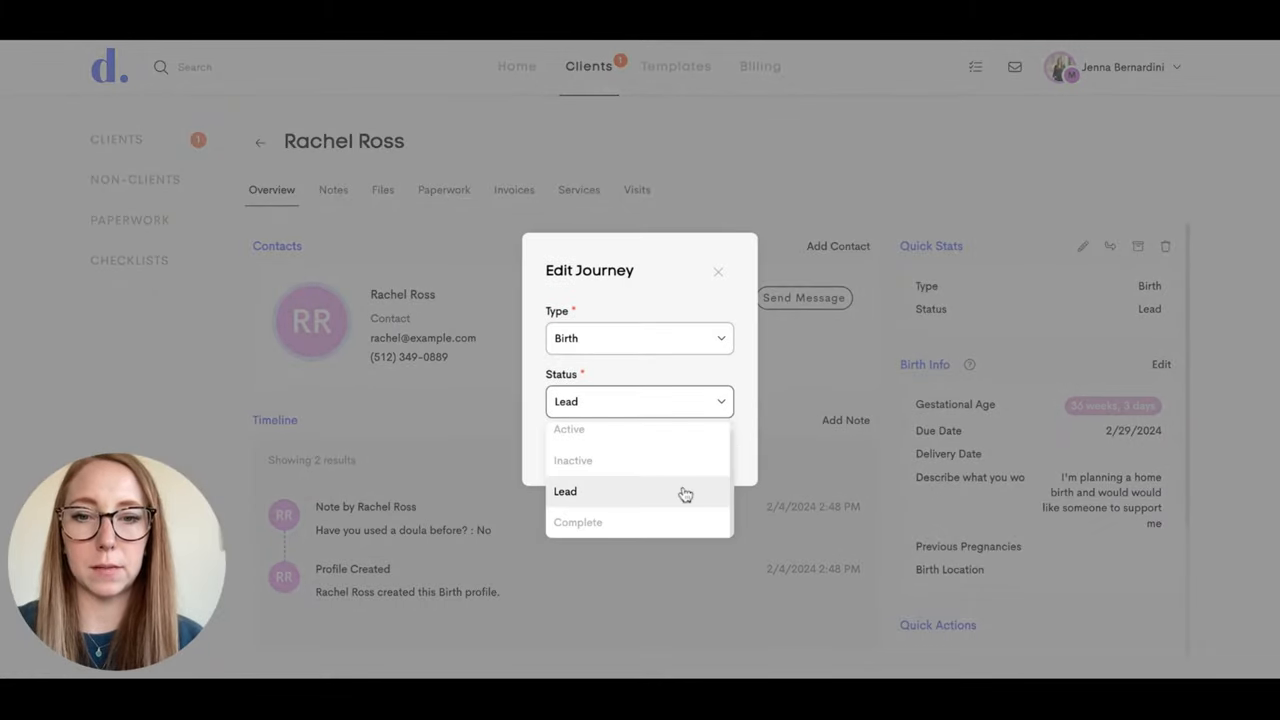
click(565, 491)
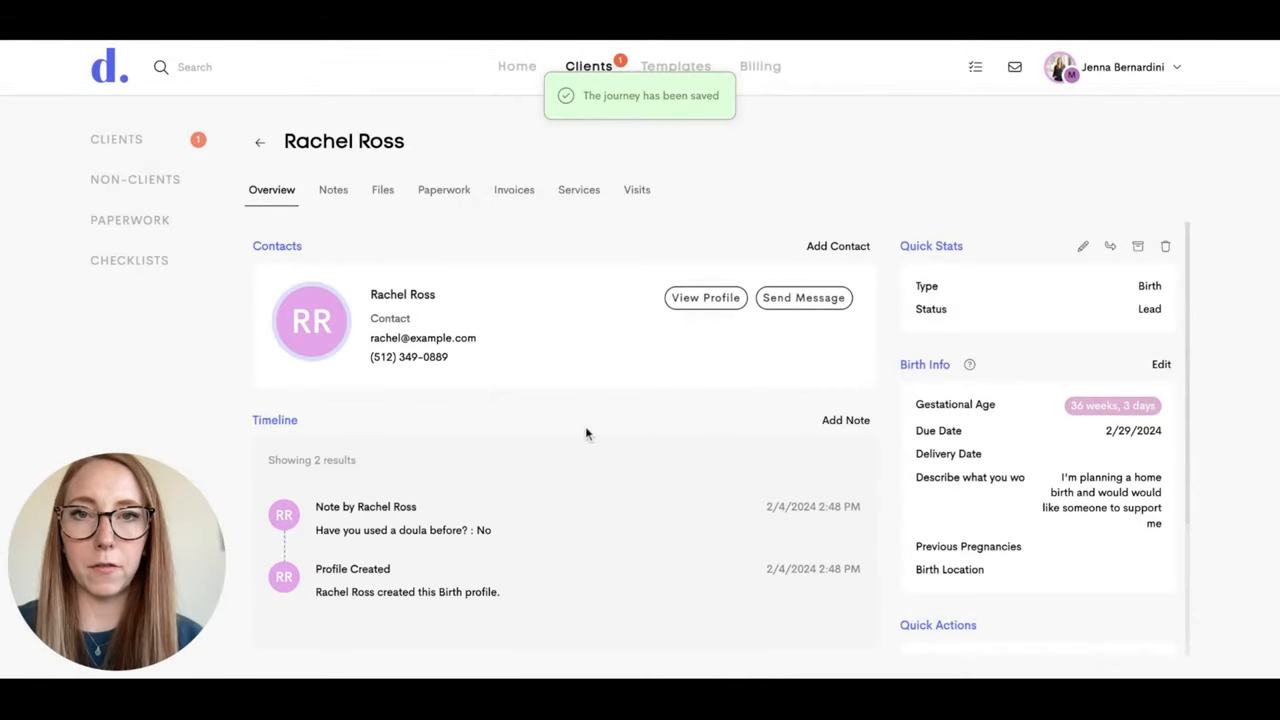
mouse_move(337, 395)
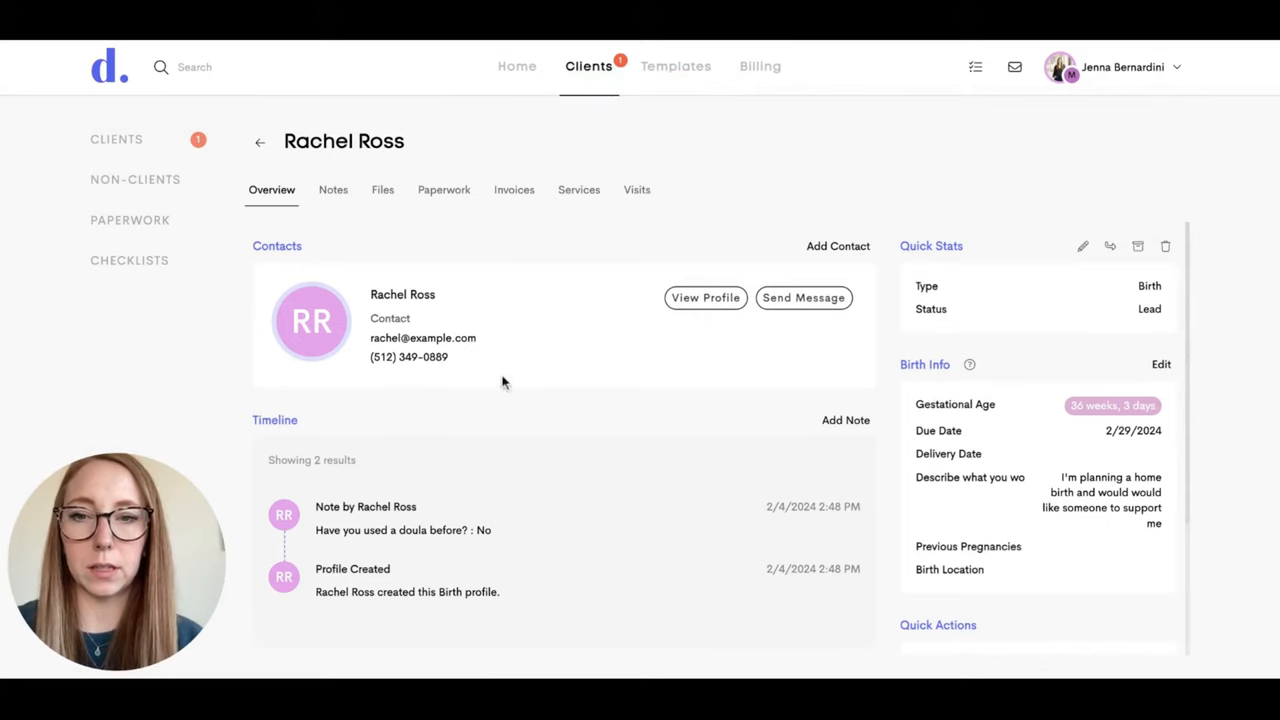
mouse_move(543, 306)
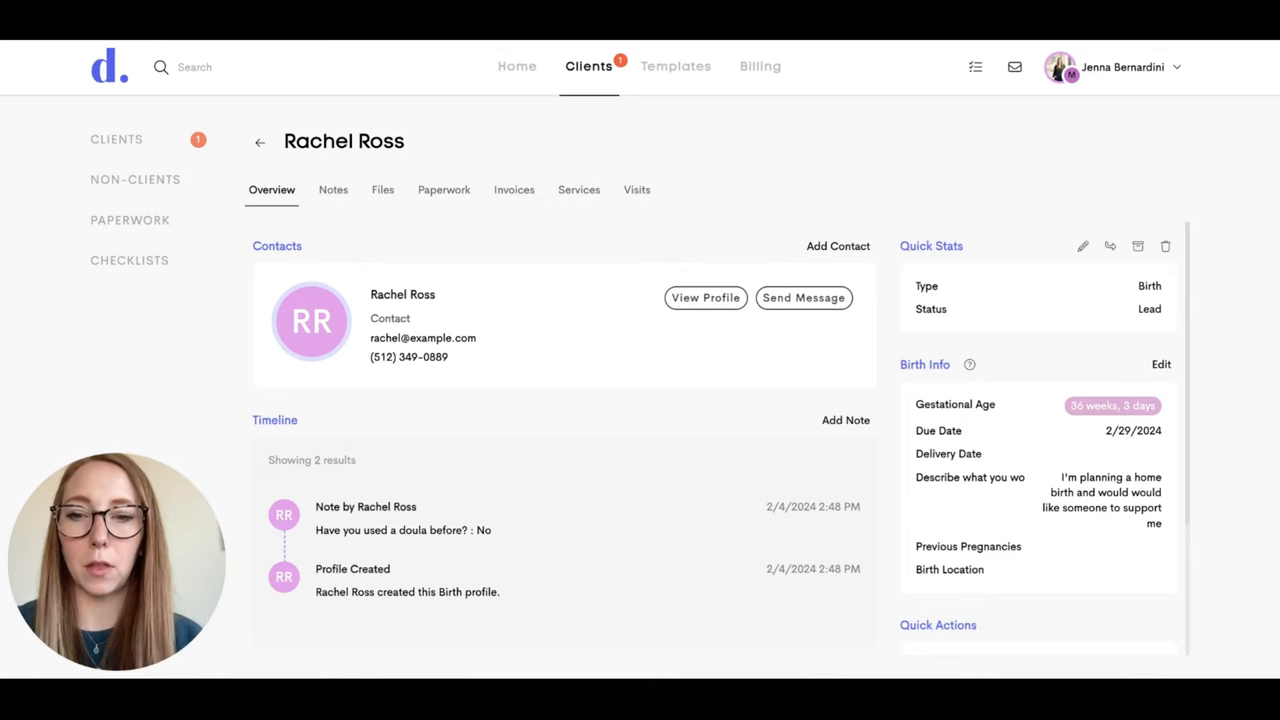
mouse_move(968, 476)
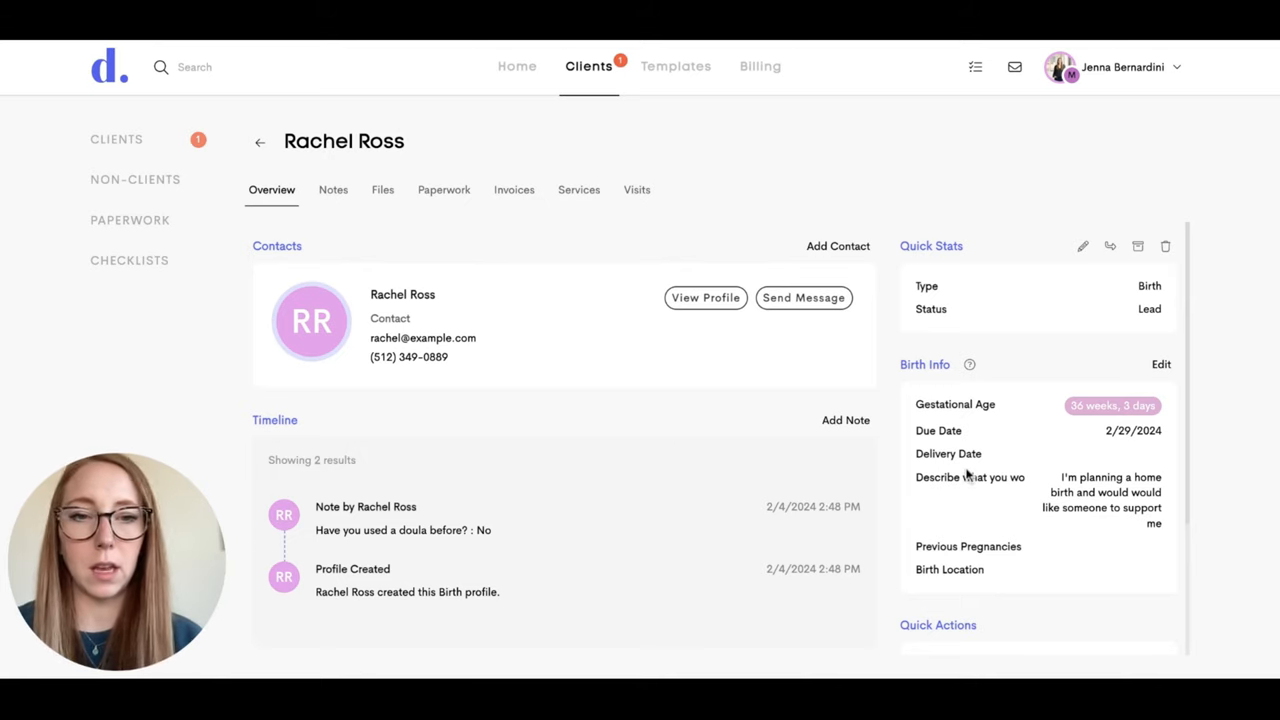
mouse_move(1170, 398)
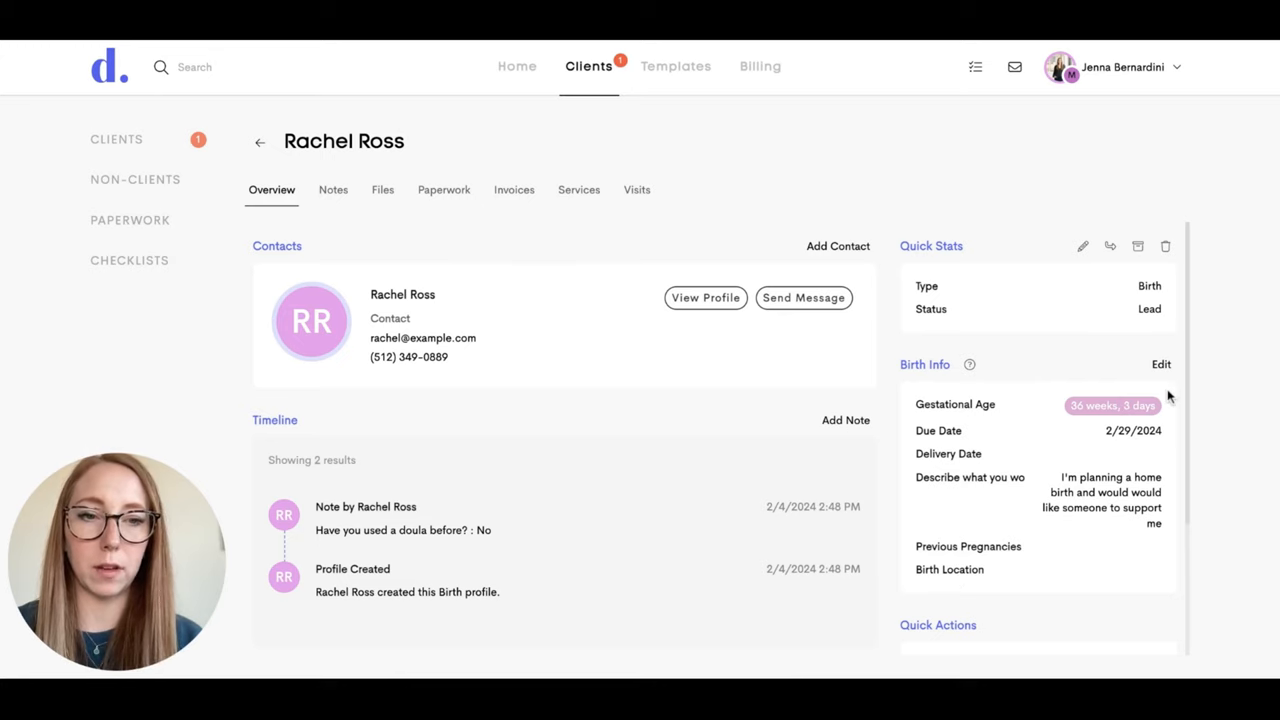
click(1161, 364)
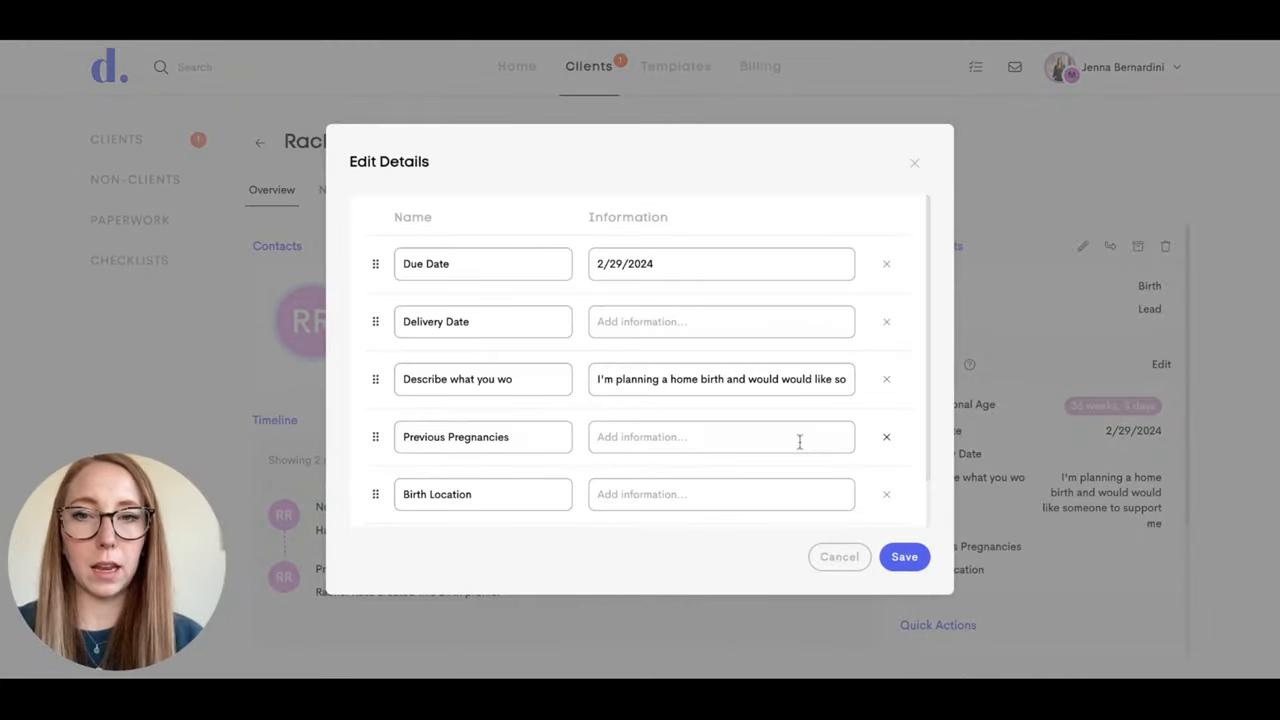
mouse_move(806, 494)
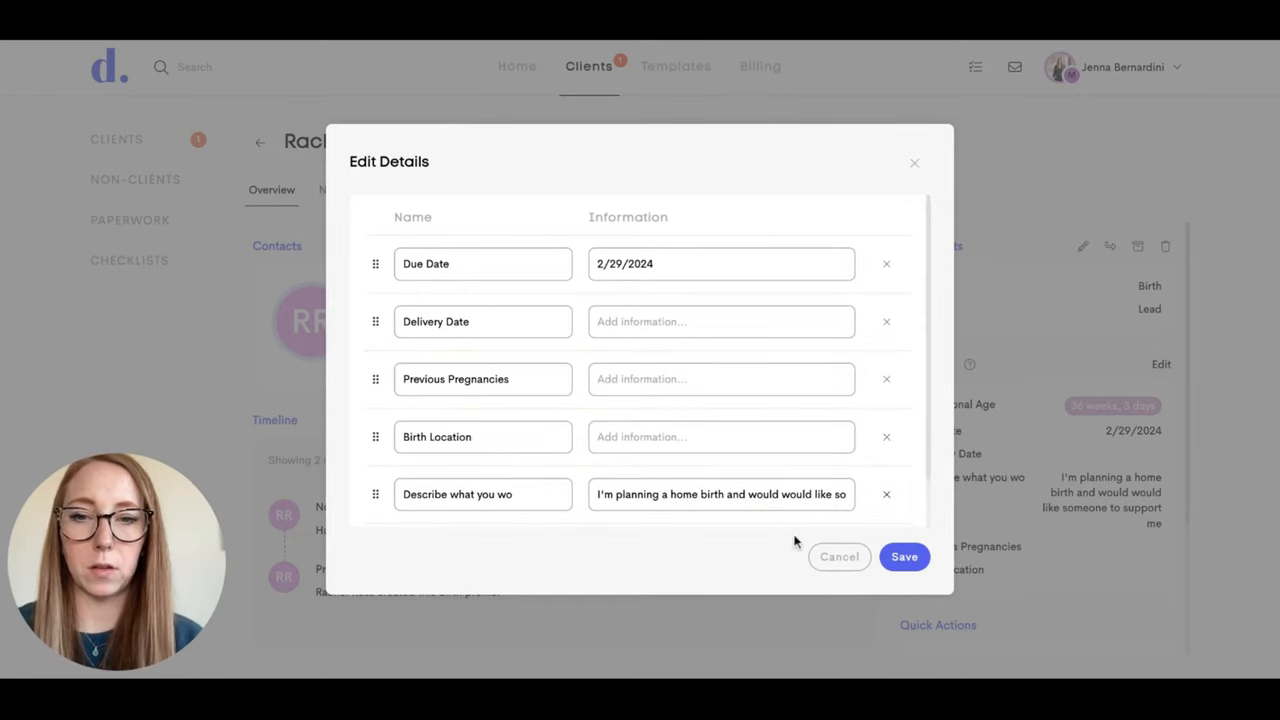
Close the Birth form details editor and return to the Lead Forms list showing New Client and Birth.
click(839, 557)
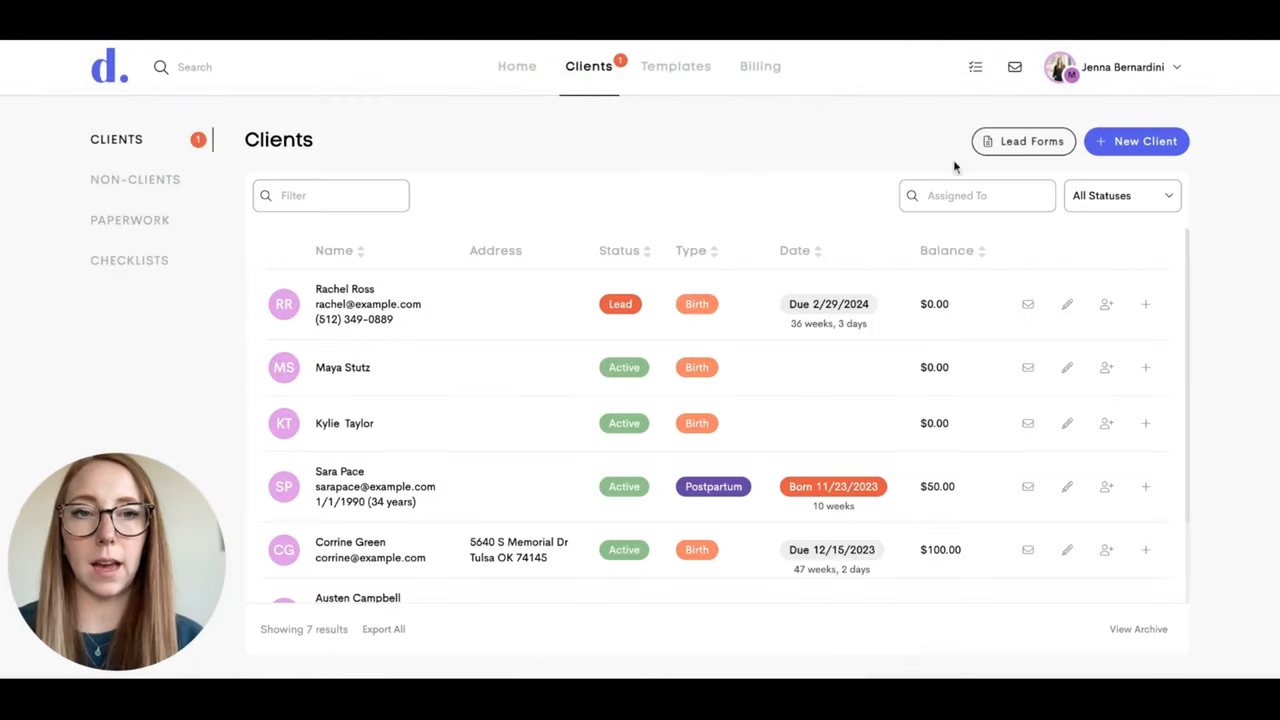
click(1022, 141)
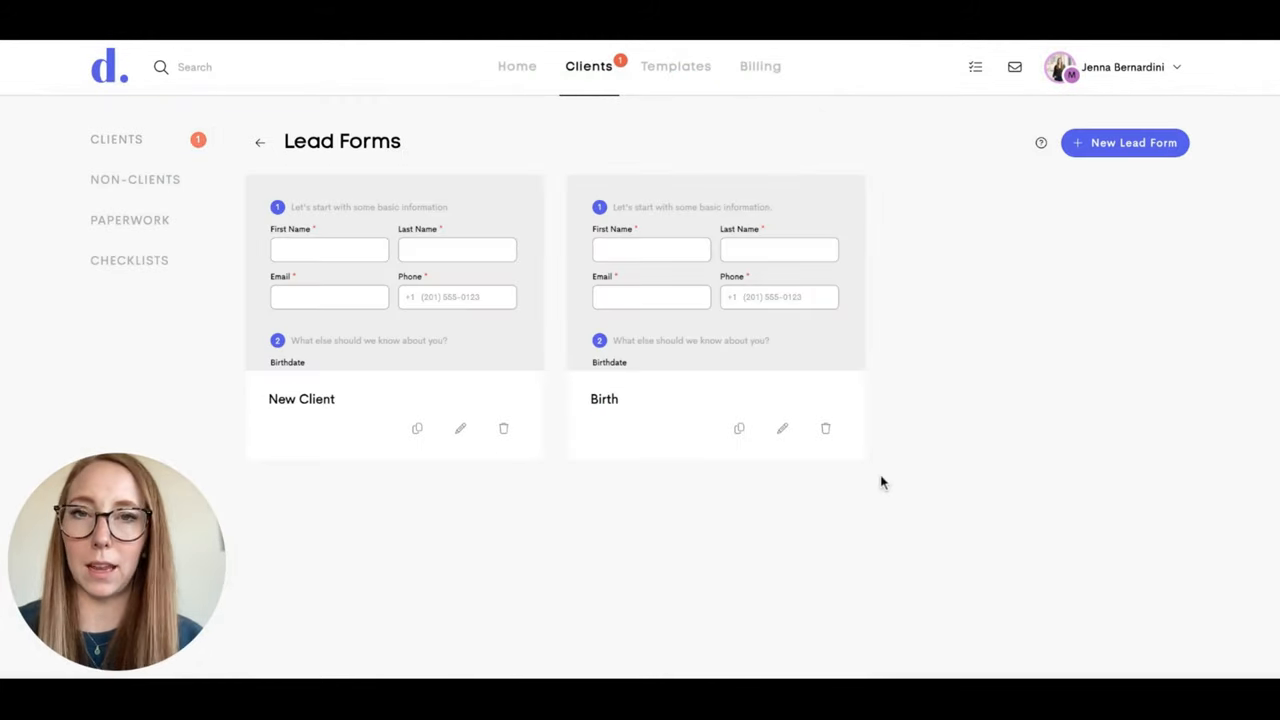